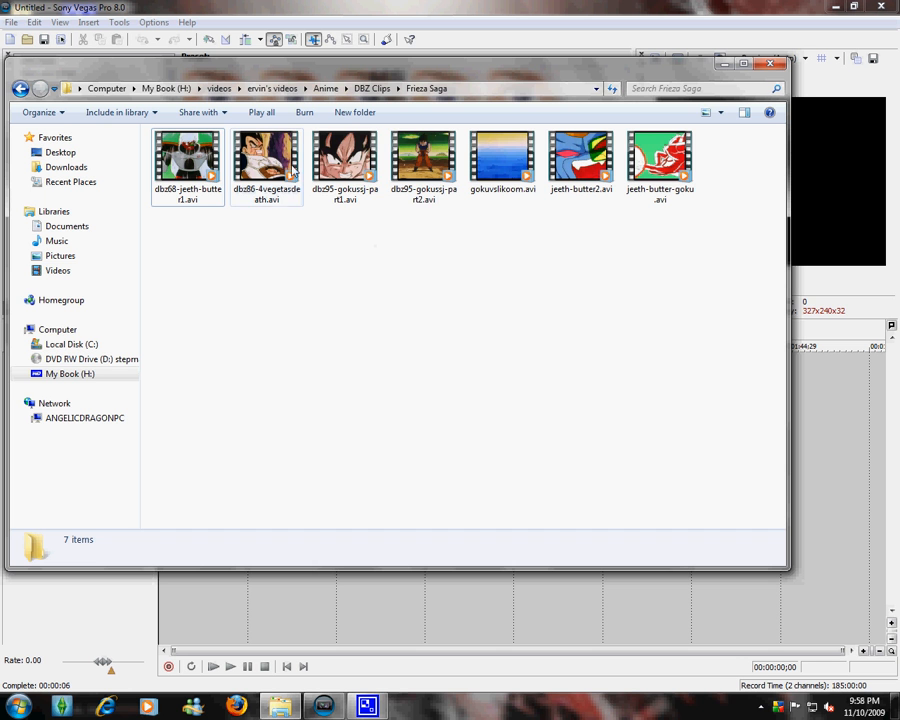
mouse_move(345, 160)
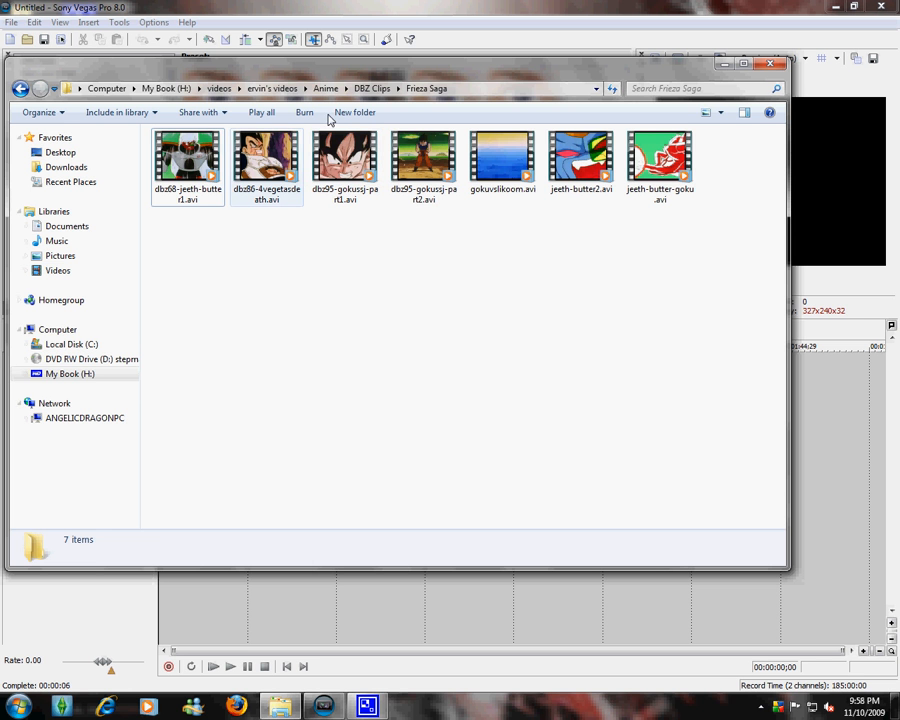
Step: Line the DBZ clips up at the timeline start and set the project to Multimedia 320x240, 15 fps
left_click(345, 160)
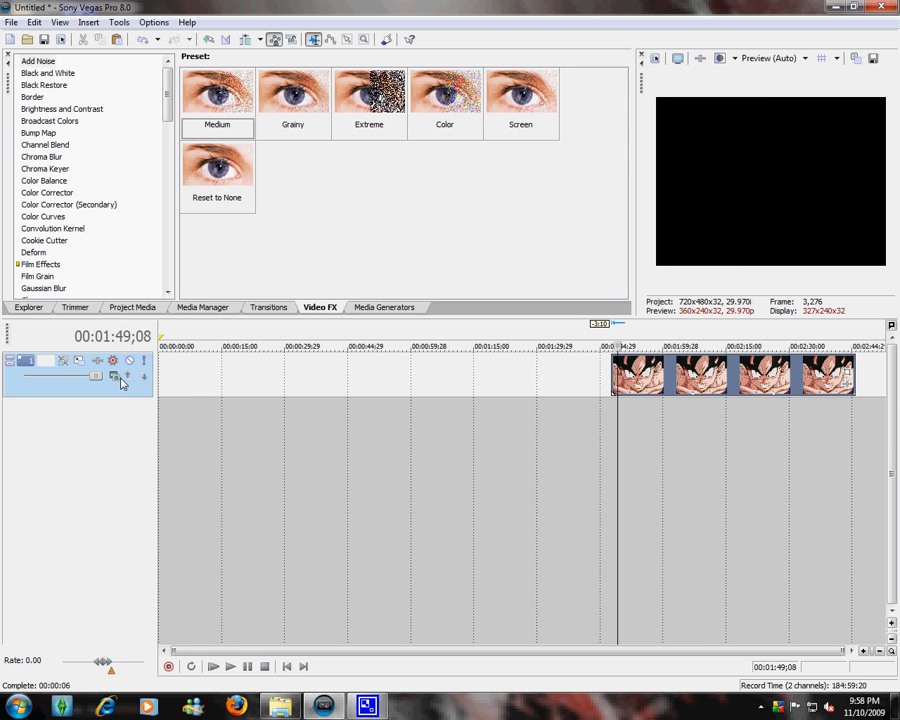
mouse_move(203, 390)
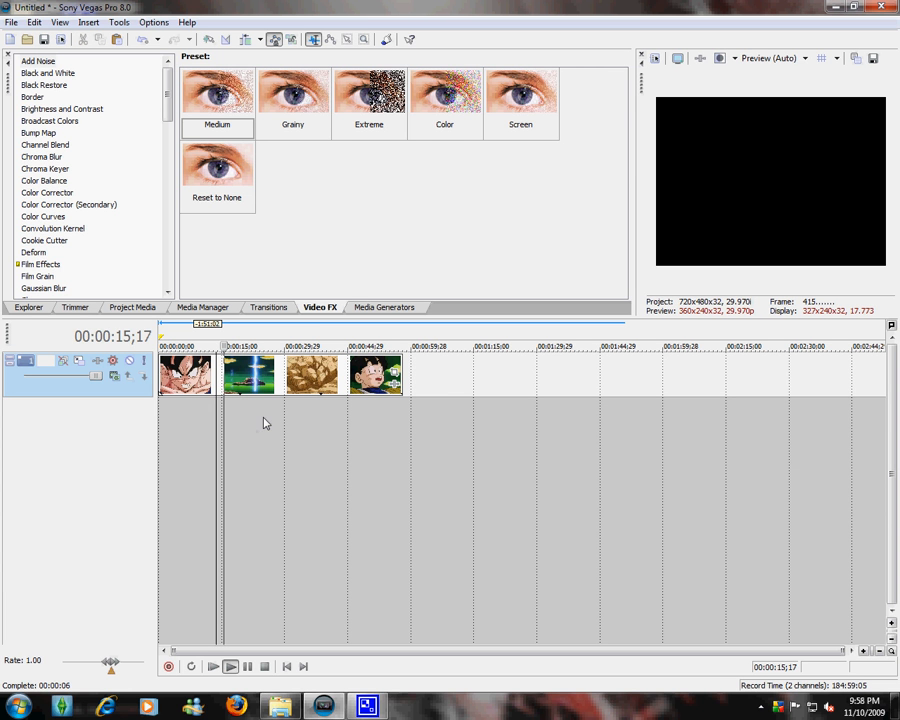
mouse_move(295, 436)
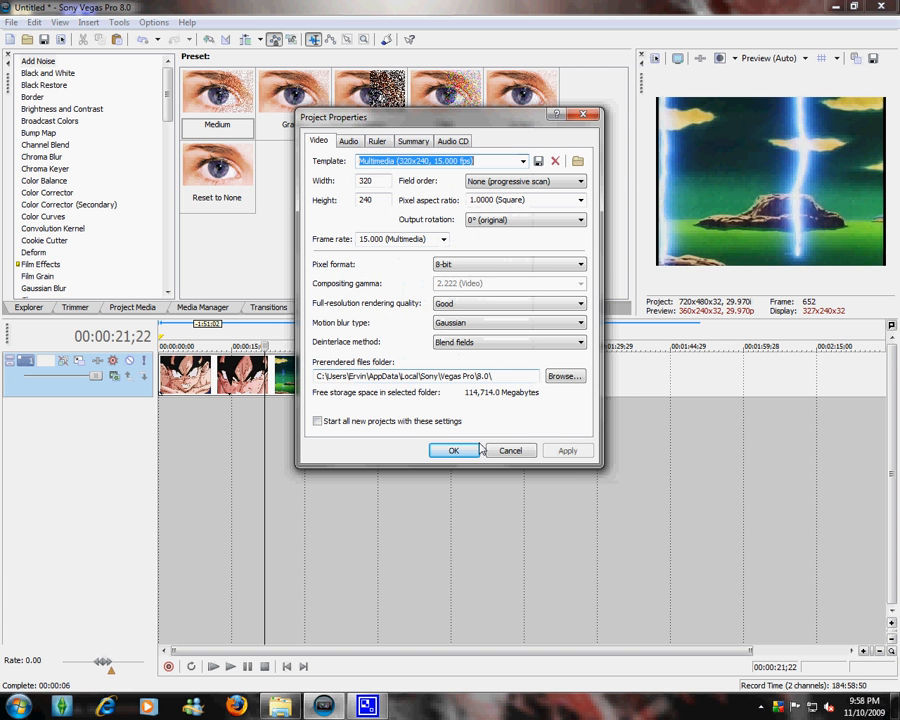
left_click(453, 450)
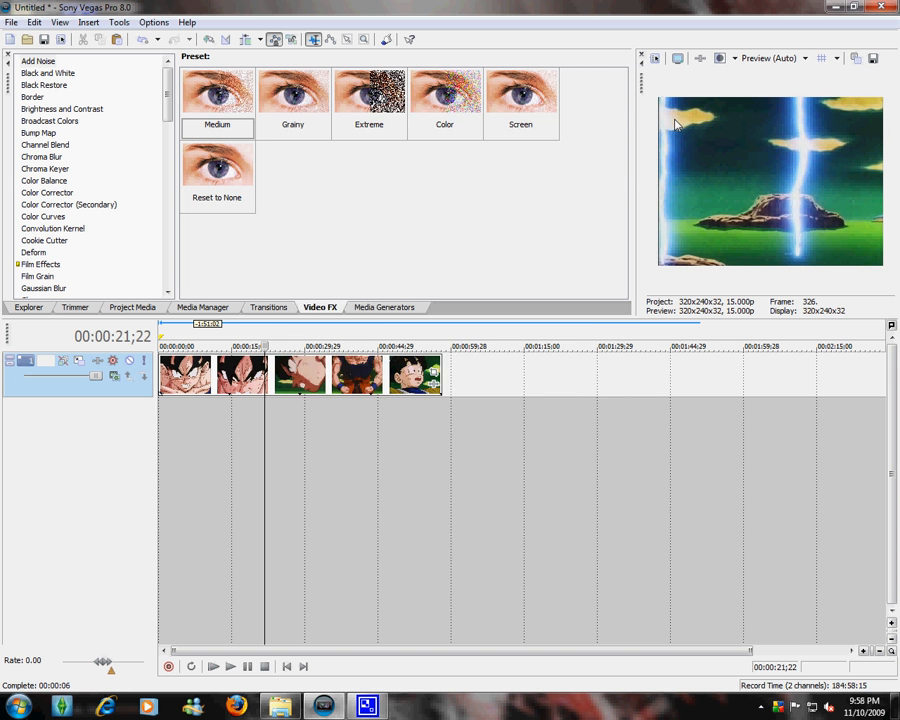
mouse_move(267, 452)
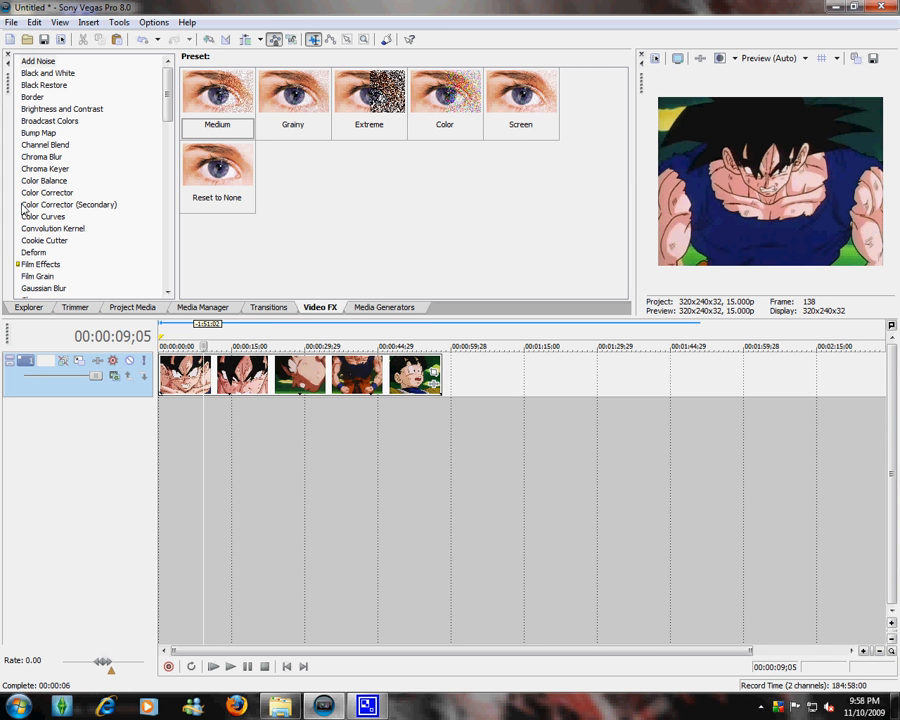
Step: Scroll the Video FX list to Levels and show its presets
scroll("down", 3)
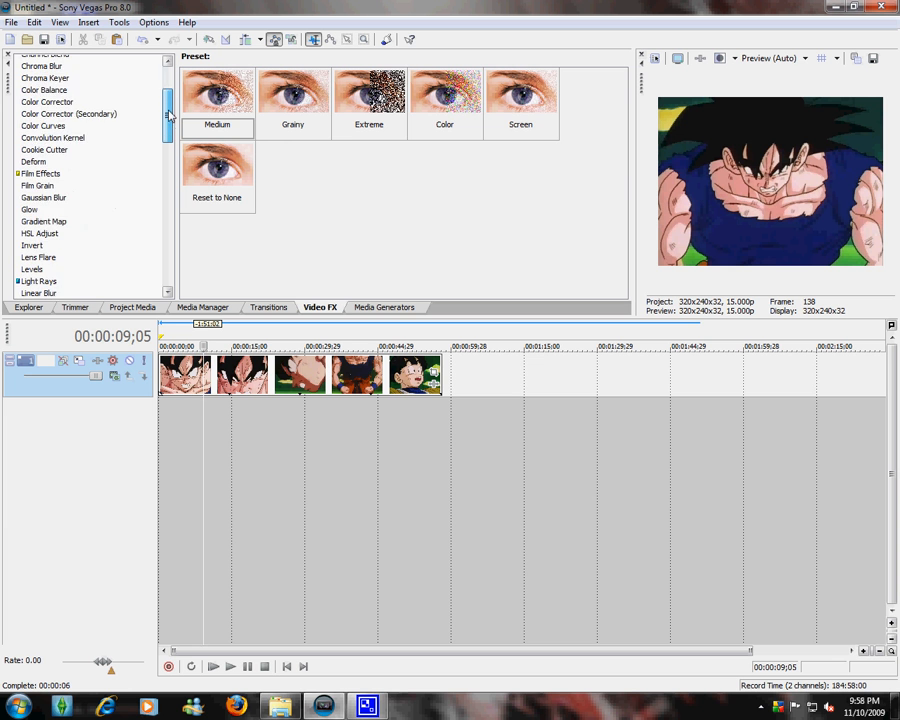
scroll("down", 3)
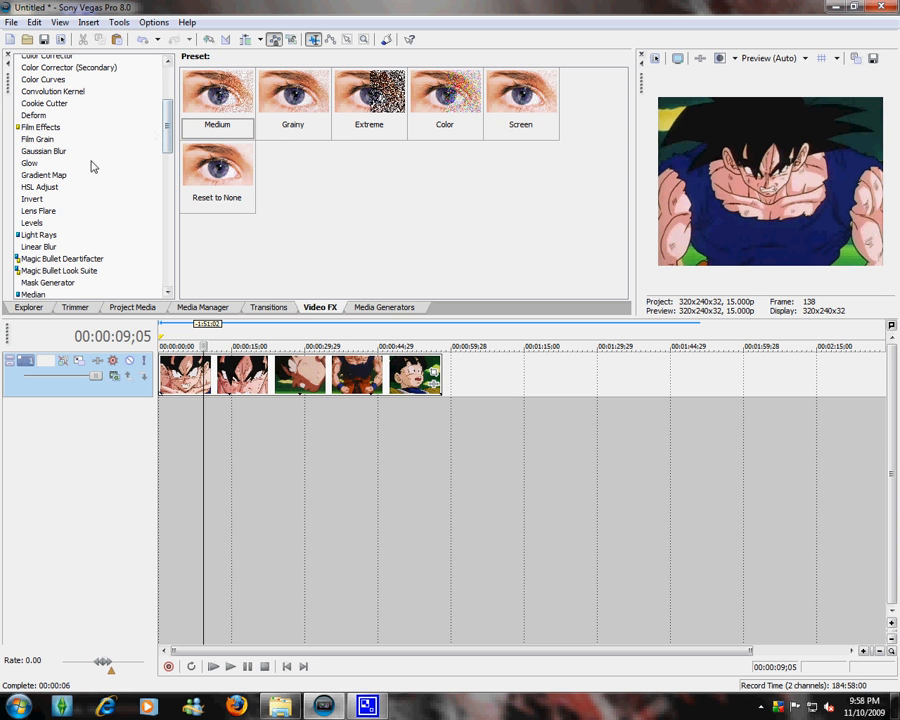
left_click(31, 222)
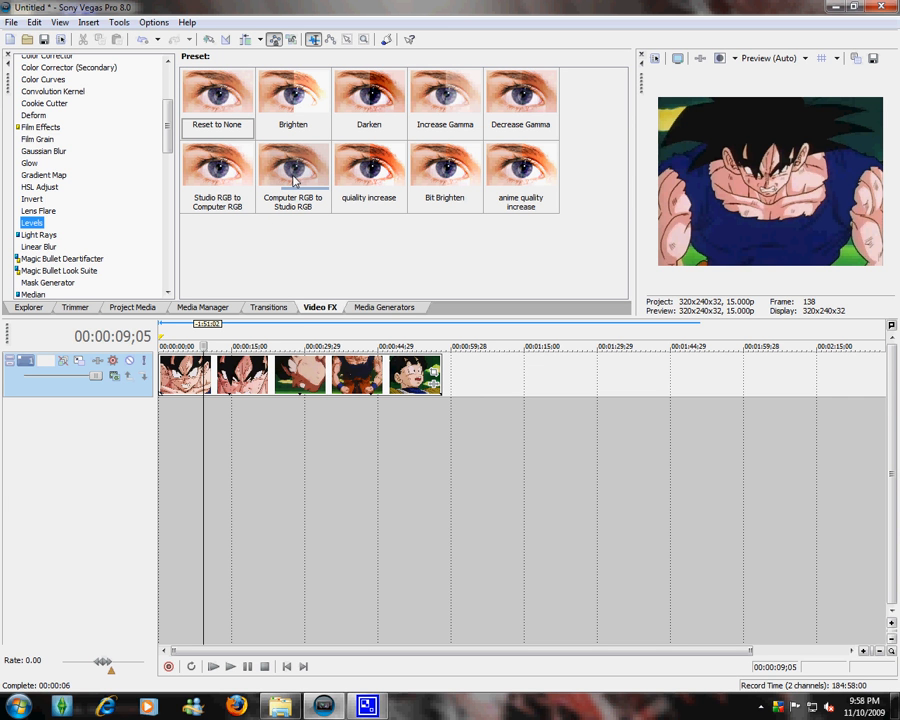
Step: Apply the Computer RGB to Studio RGB Levels preset to the Goku clip, resetting output to 0–1
left_click(293, 176)
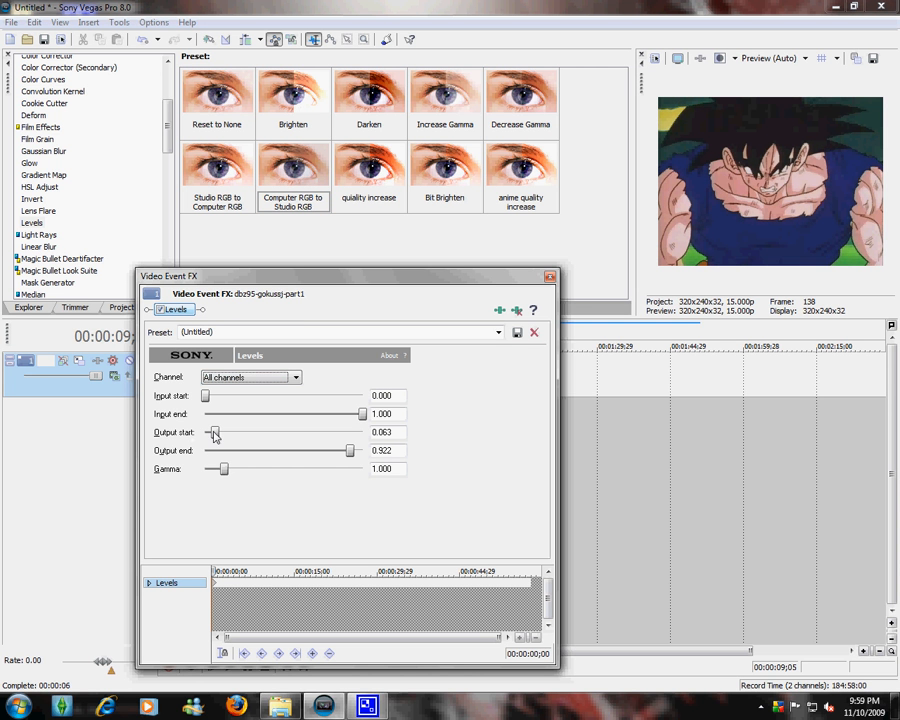
left_click_drag(213, 432, 205, 432)
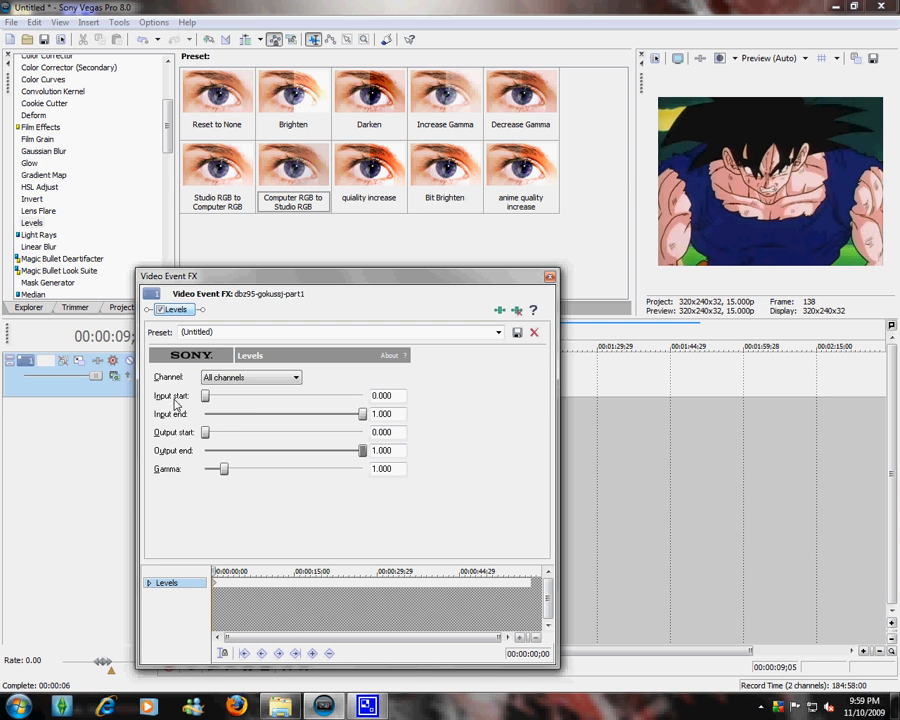
mouse_move(147, 398)
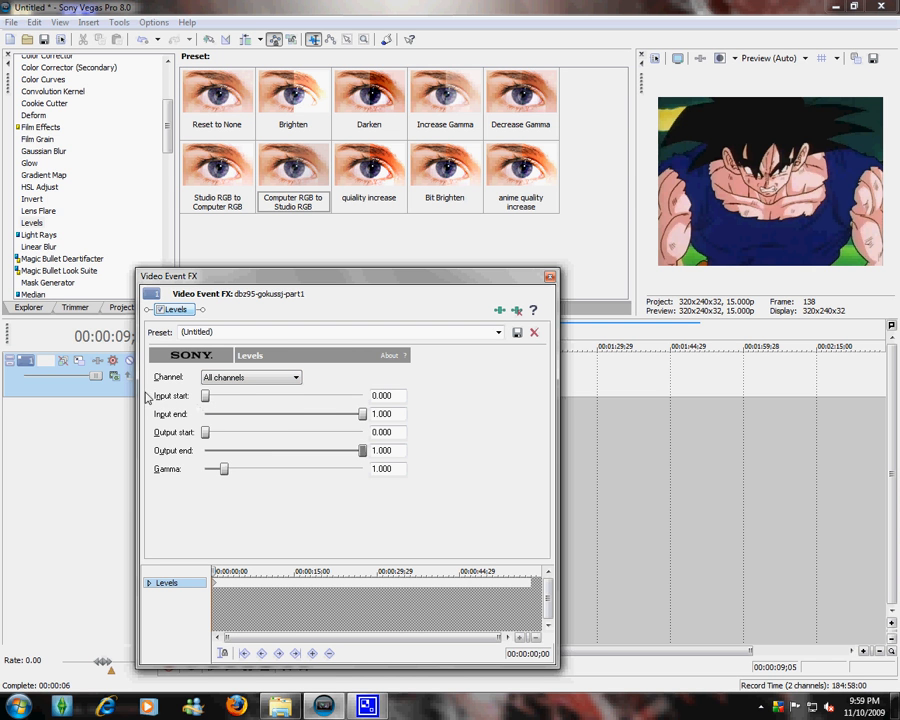
Step: Sweep the Levels input start and end sliders, settling input start near 0.084
left_click_drag(207, 396, 240, 396)
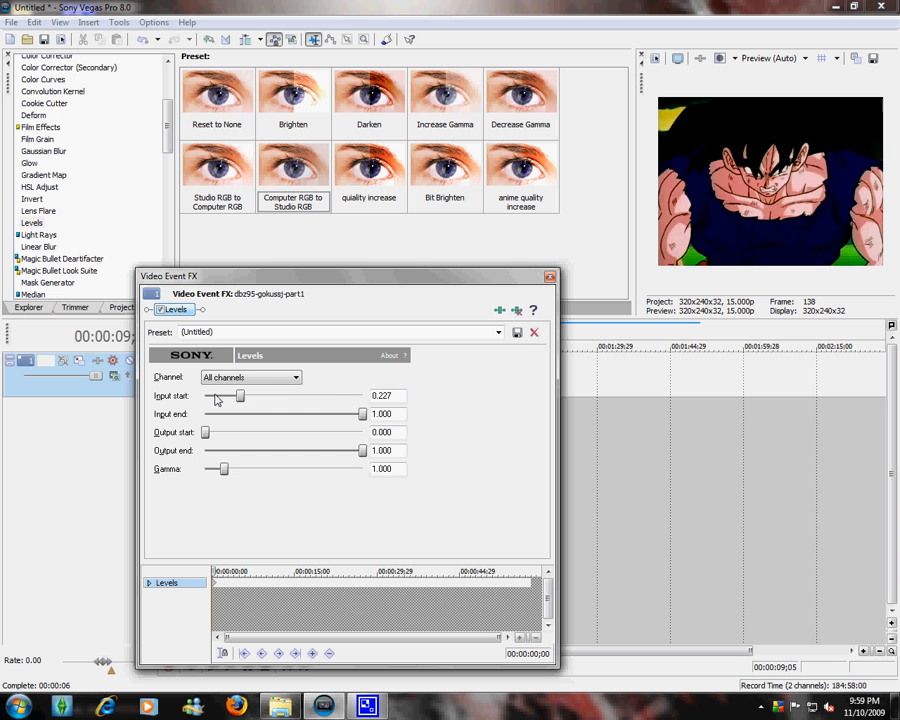
left_click_drag(240, 395, 333, 395)
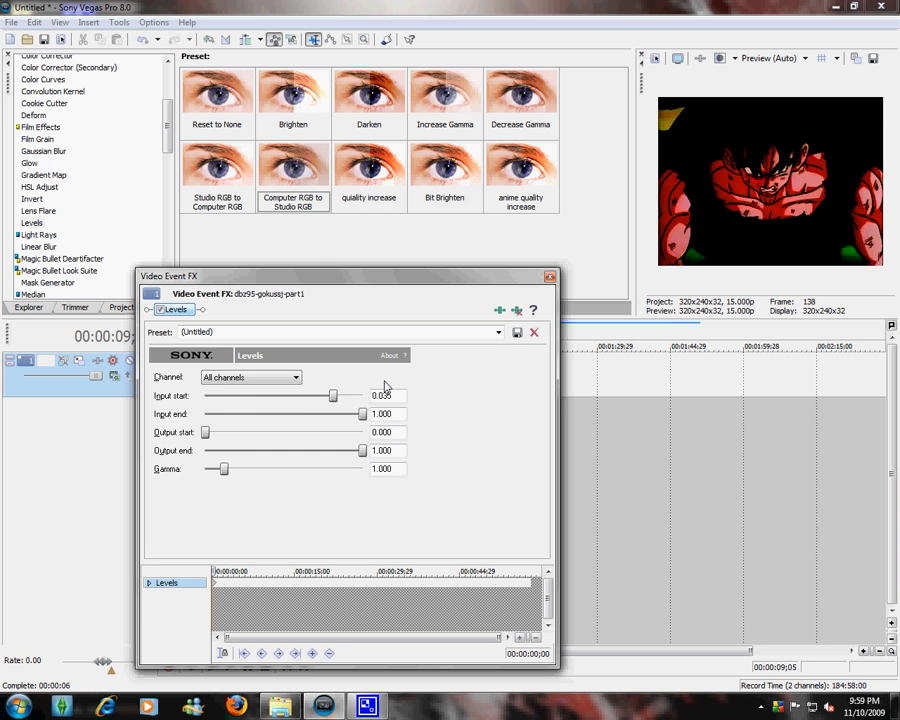
left_click_drag(333, 395, 205, 395)
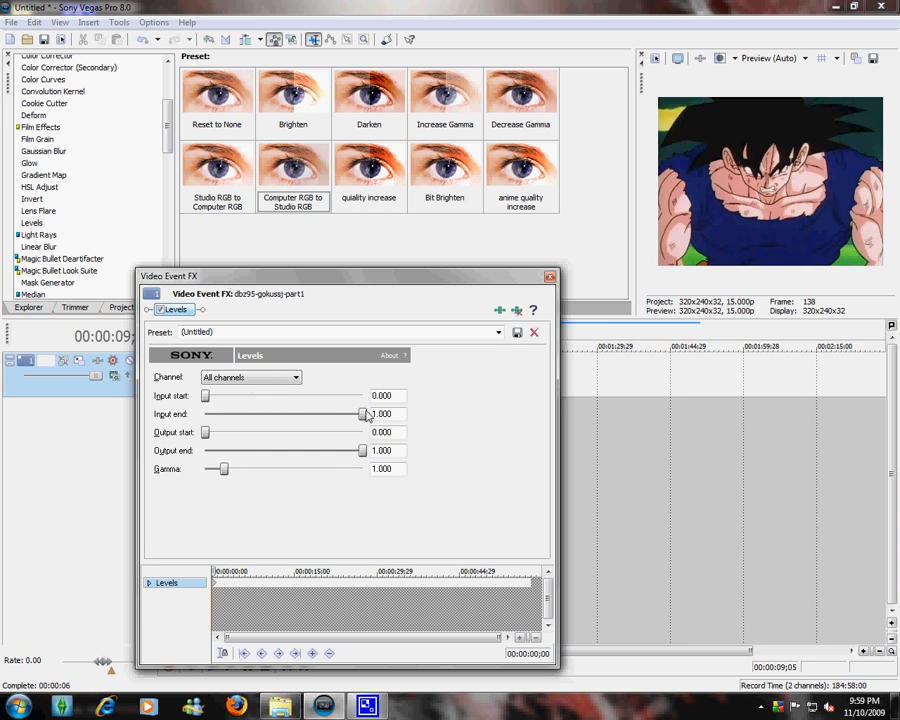
left_click_drag(362, 414, 210, 414)
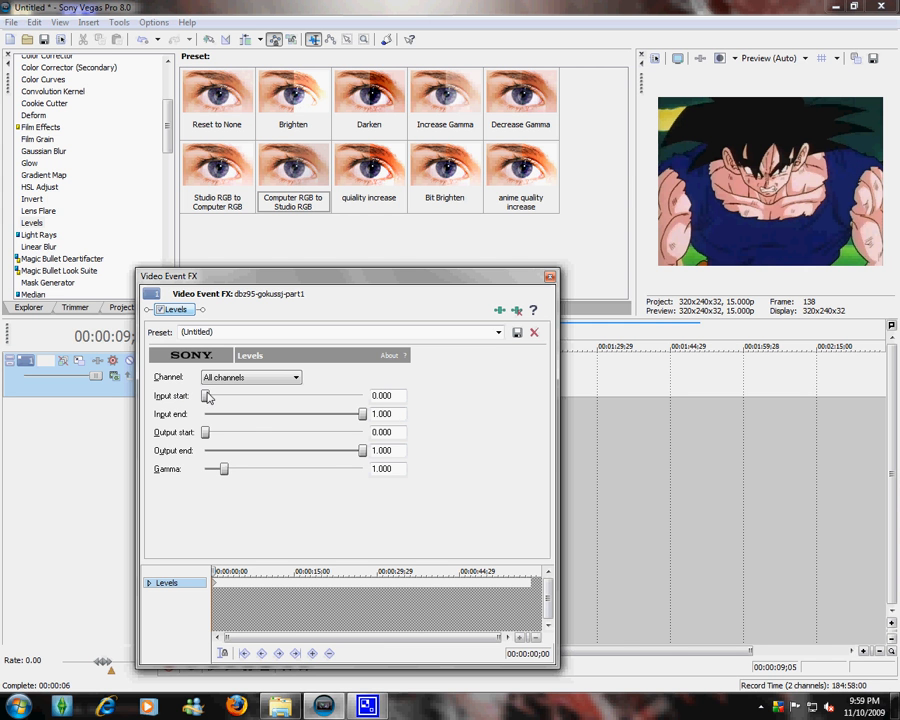
left_click_drag(205, 395, 215, 395)
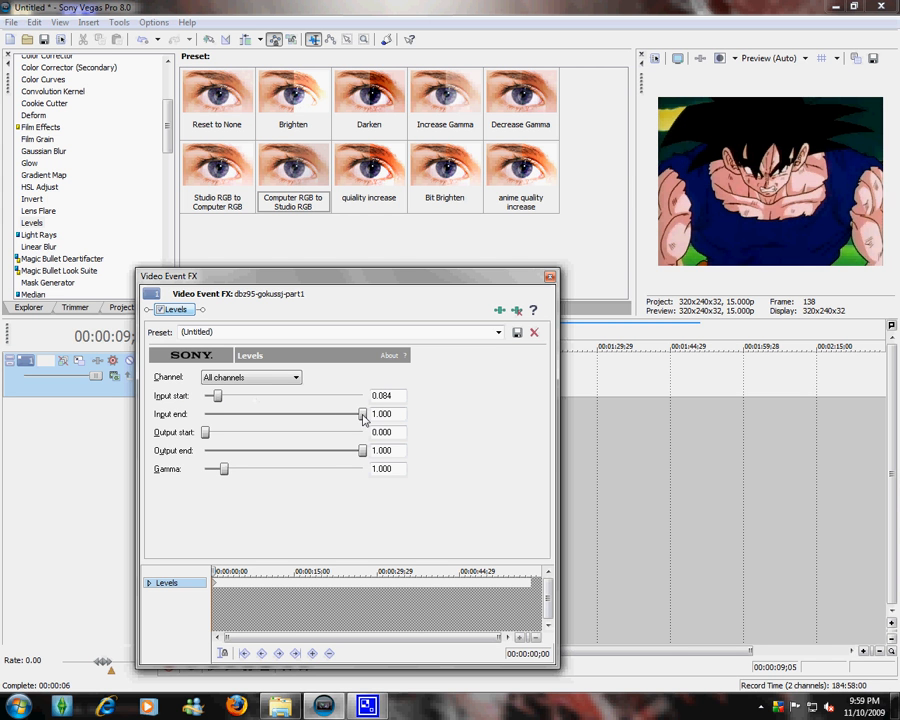
Step: Fine-tune Levels input start to 0.129 and input end to about 0.861
left_click_drag(362, 414, 346, 414)
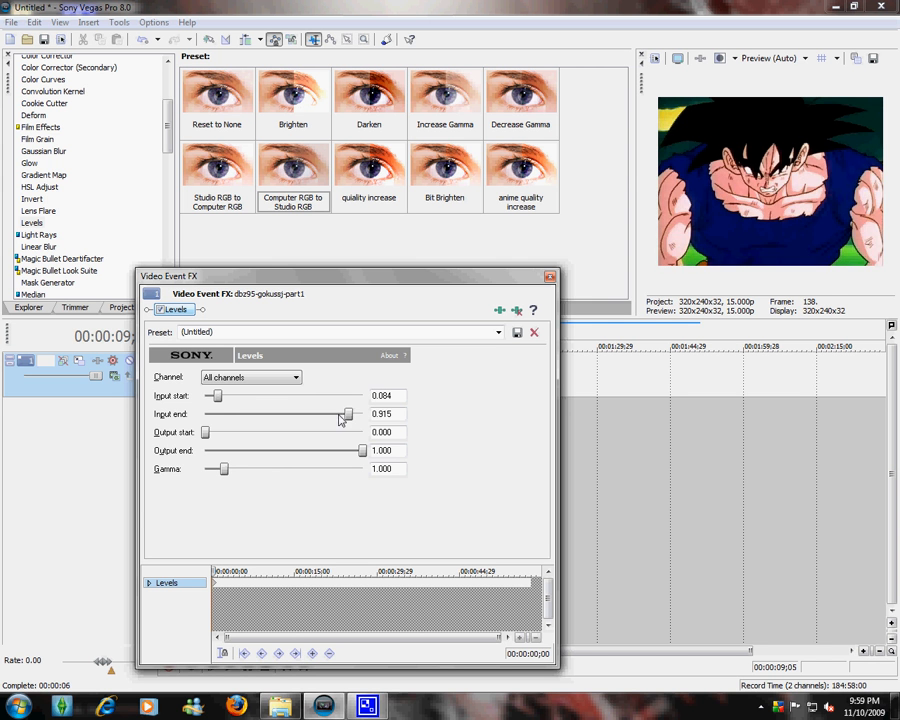
left_click_drag(345, 414, 335, 414)
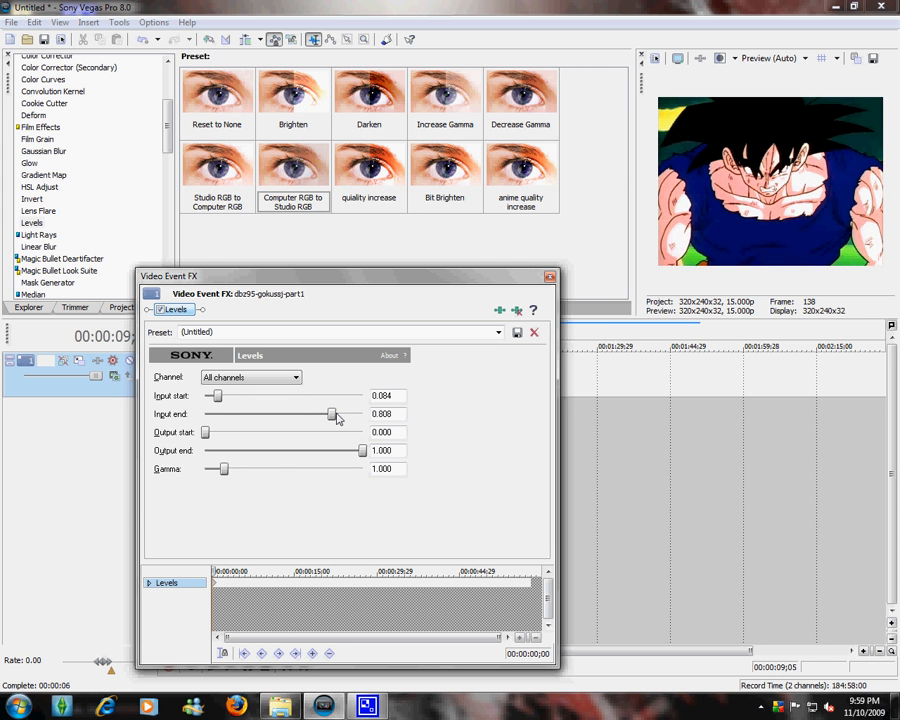
left_click_drag(305, 414, 335, 414)
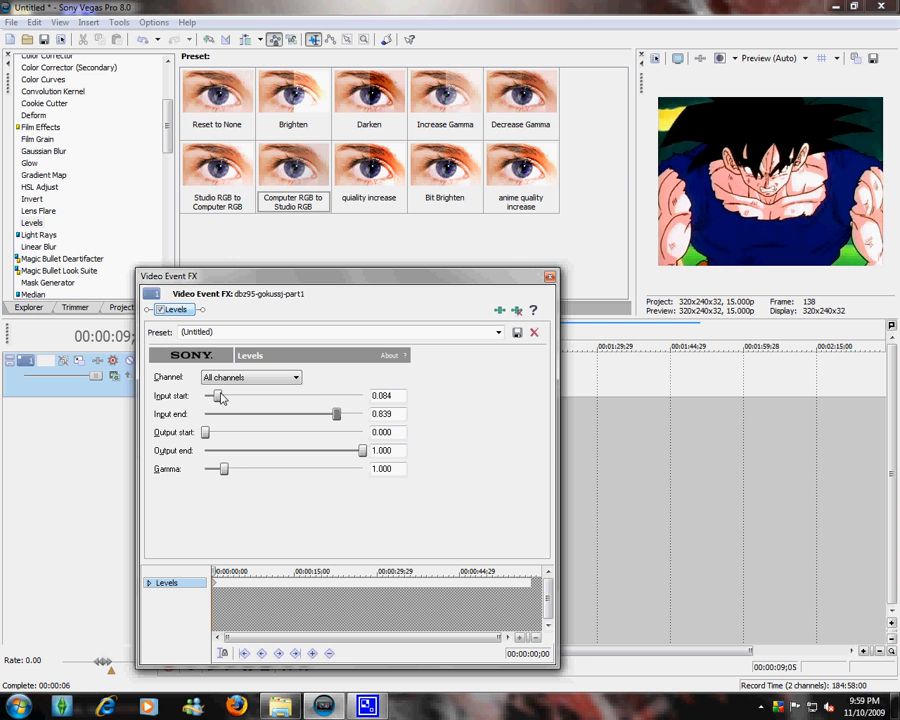
left_click_drag(215, 396, 221, 396)
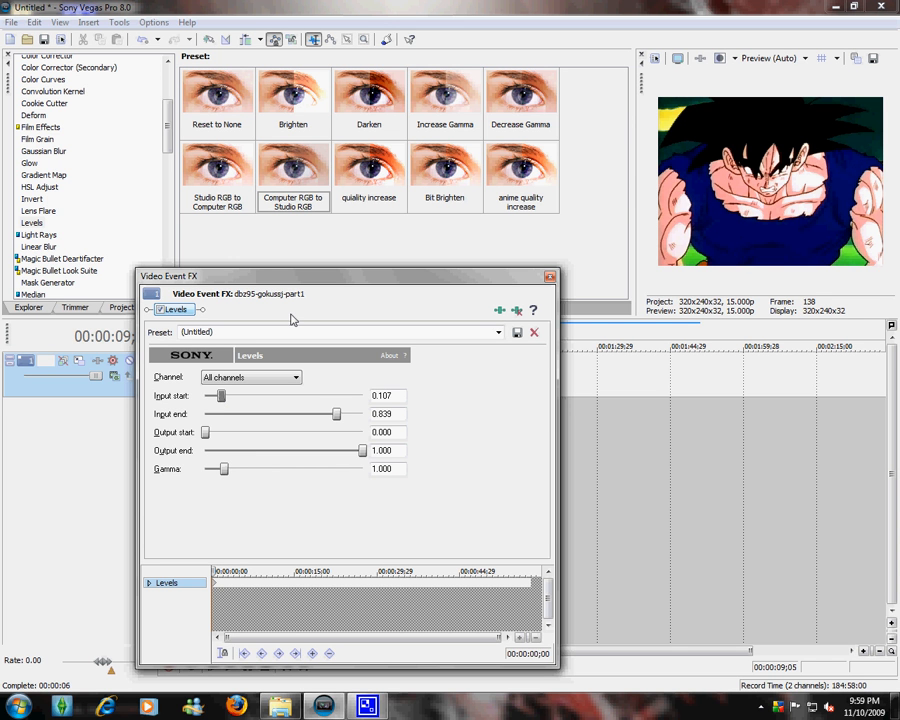
left_click_drag(217, 396, 224, 396)
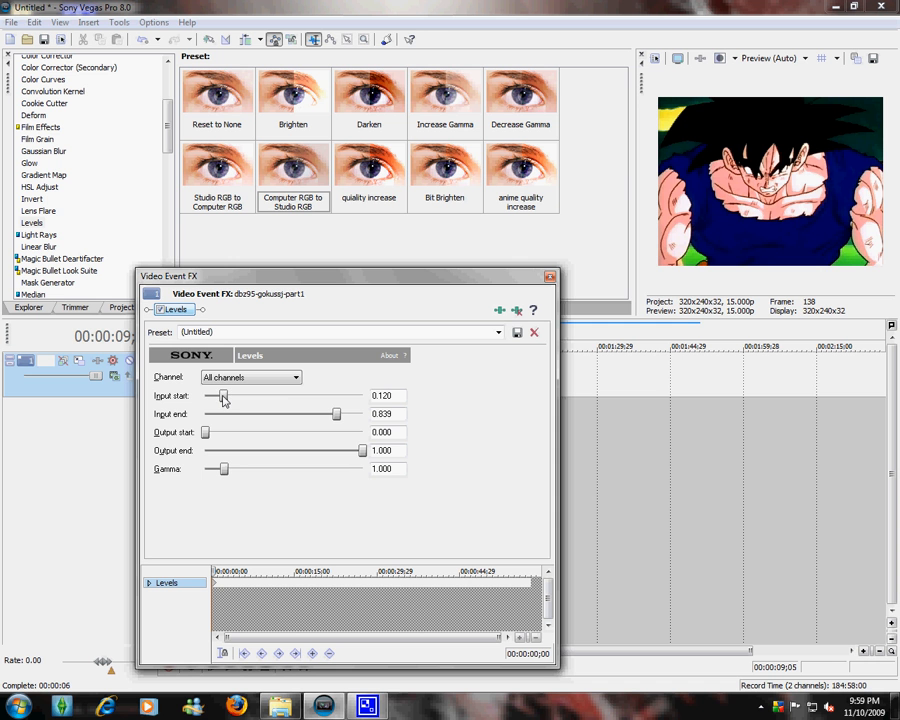
left_click_drag(335, 414, 328, 414)
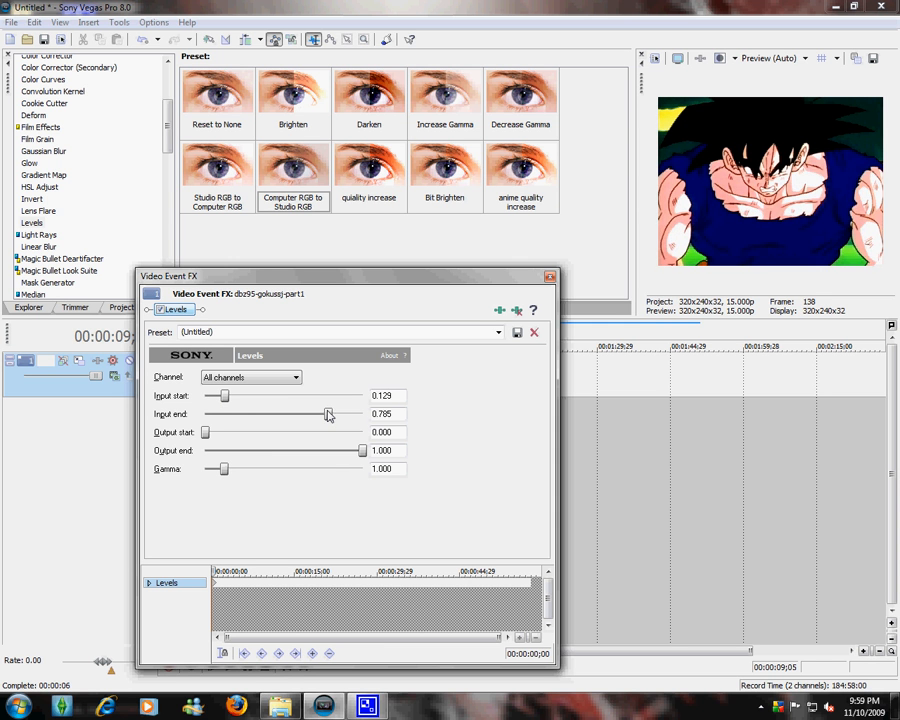
left_click_drag(328, 414, 337, 414)
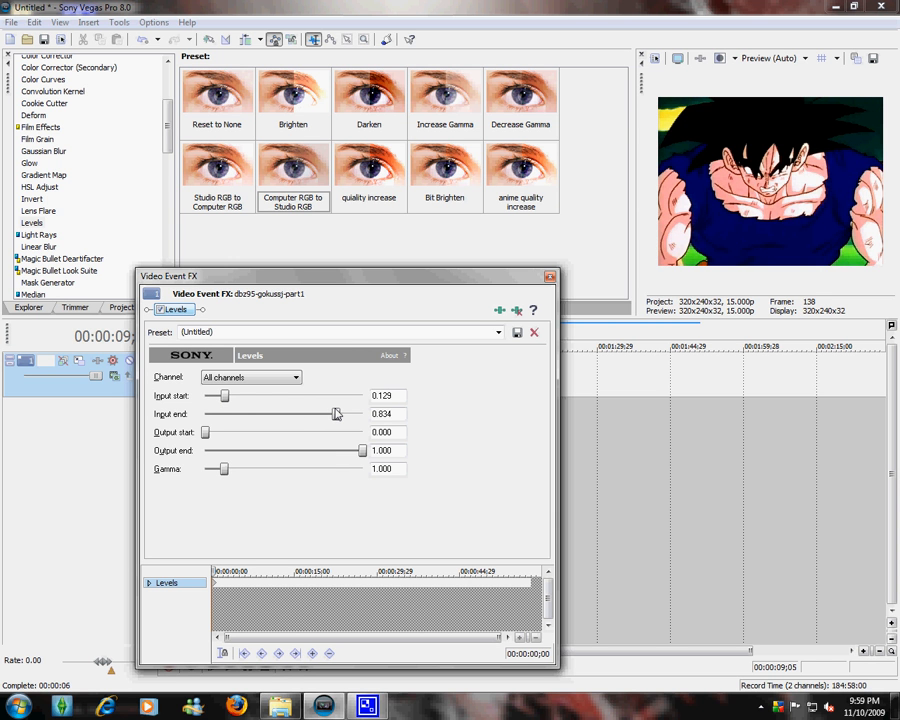
left_click_drag(337, 413, 343, 413)
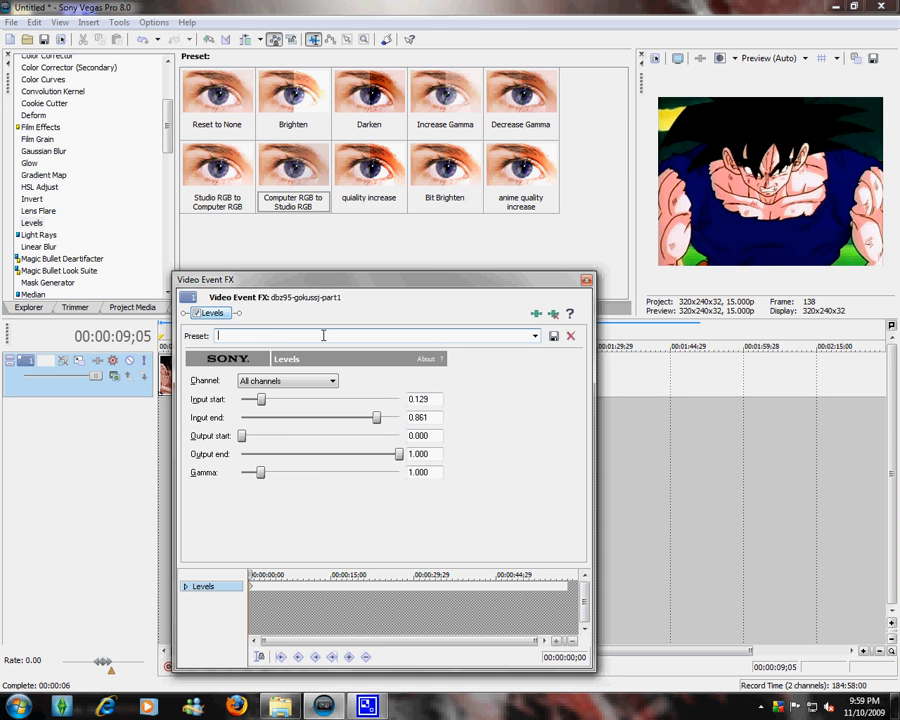
Step: Save the current Levels settings as a preset named 'Quality Test'
type("Qualii")
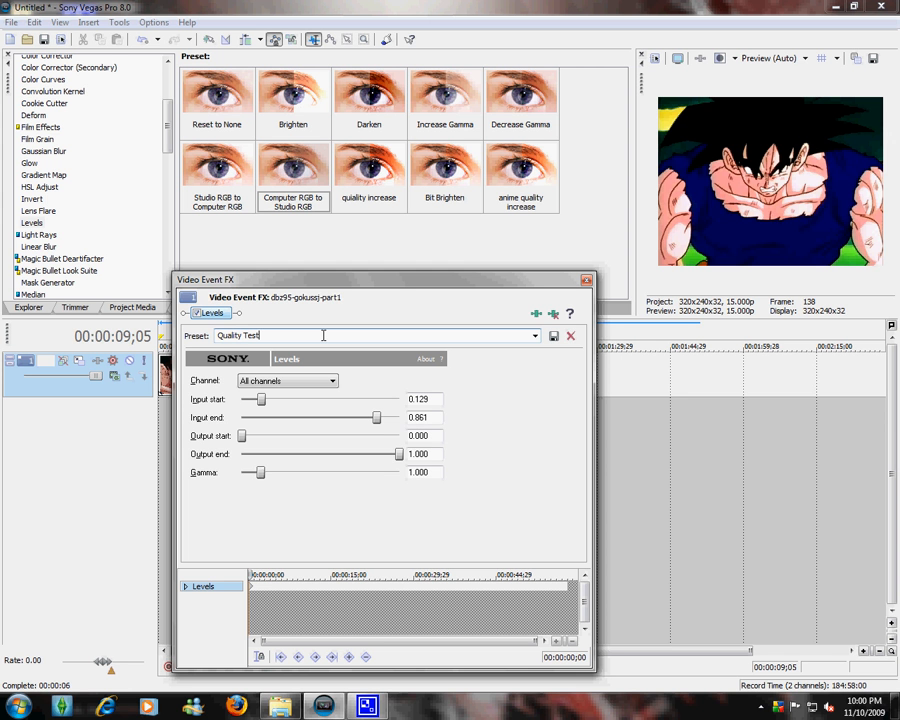
mouse_move(553, 337)
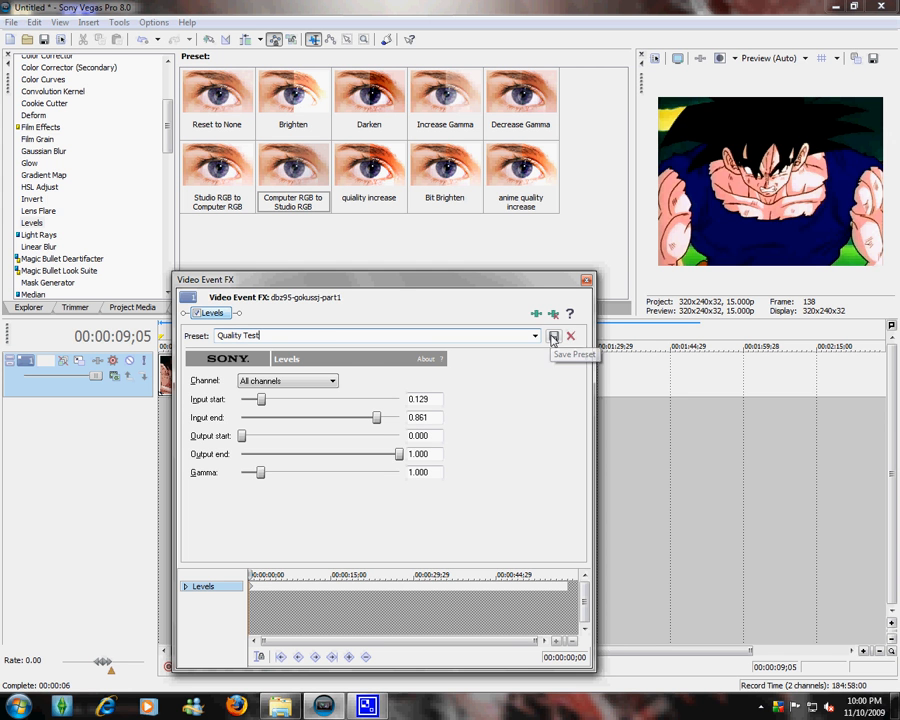
left_click(570, 335)
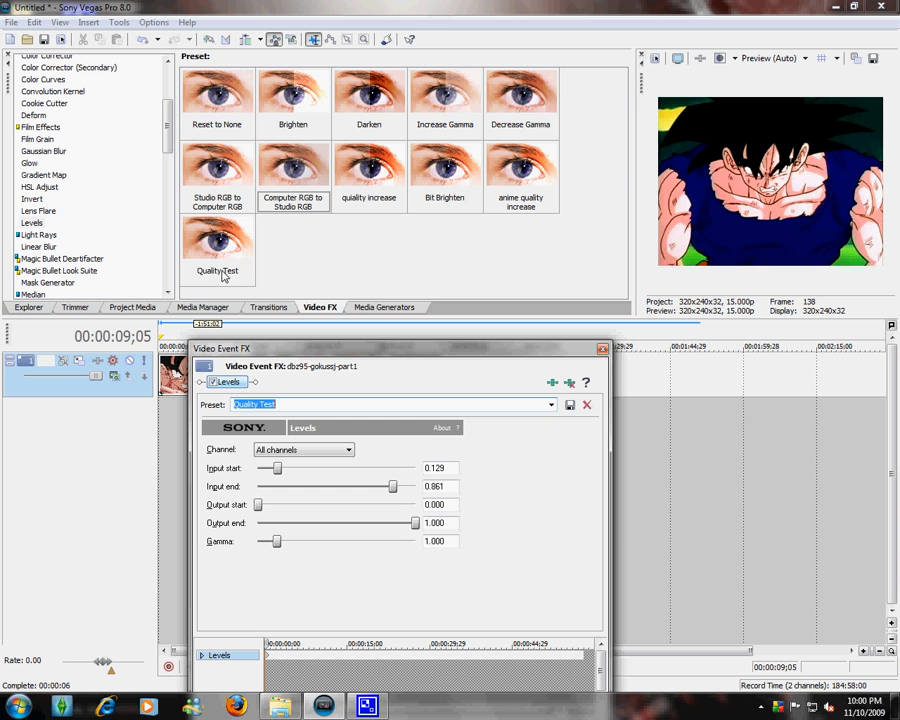
mouse_move(303, 367)
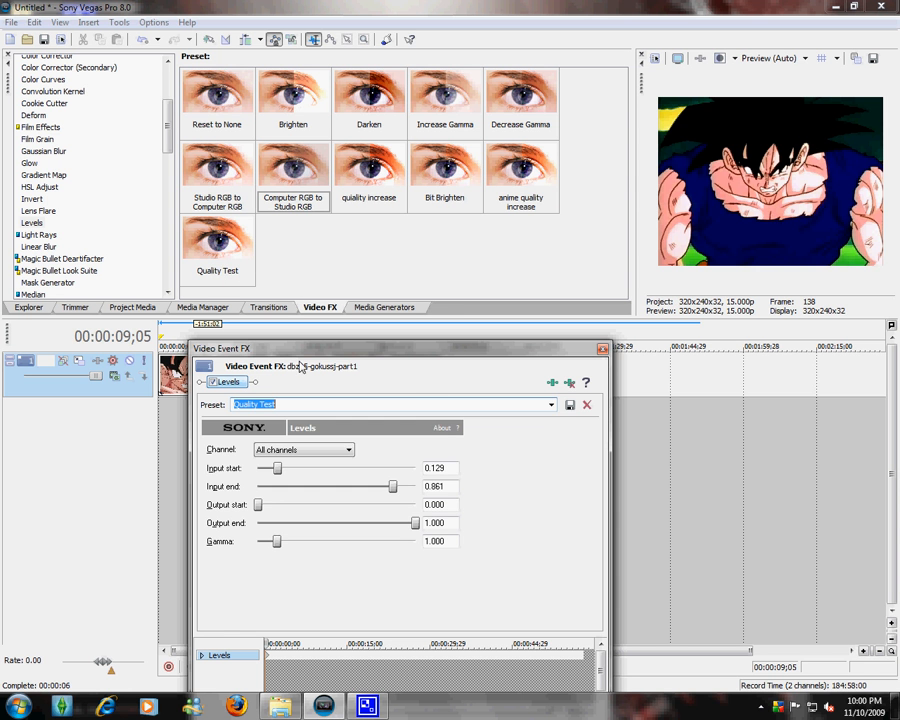
Step: Load the 'Quality Test' Levels preset, delete it, and close the effects window
left_click(550, 404)
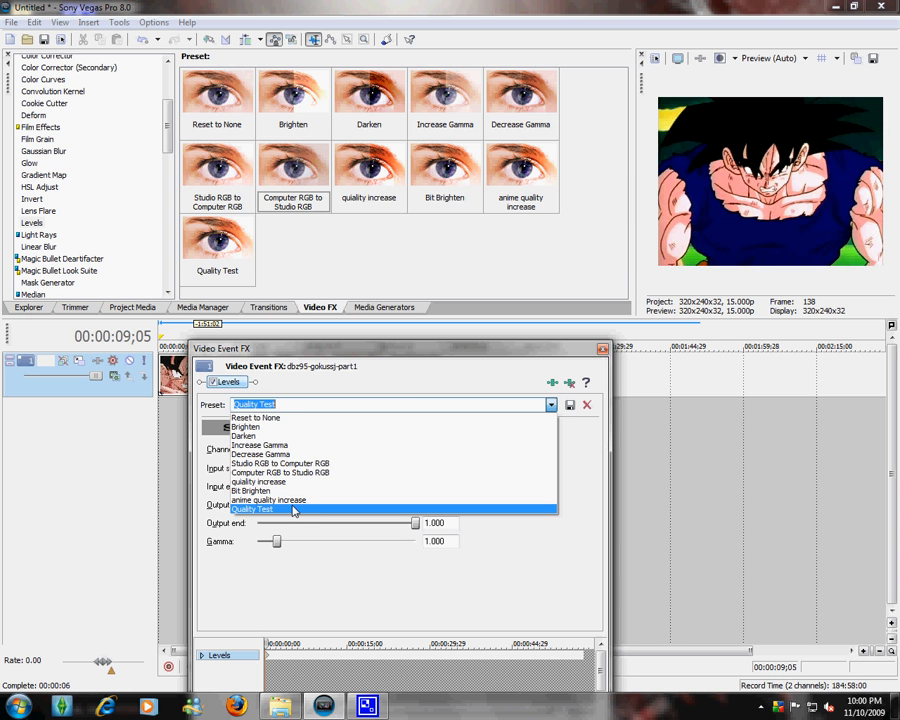
left_click(253, 509)
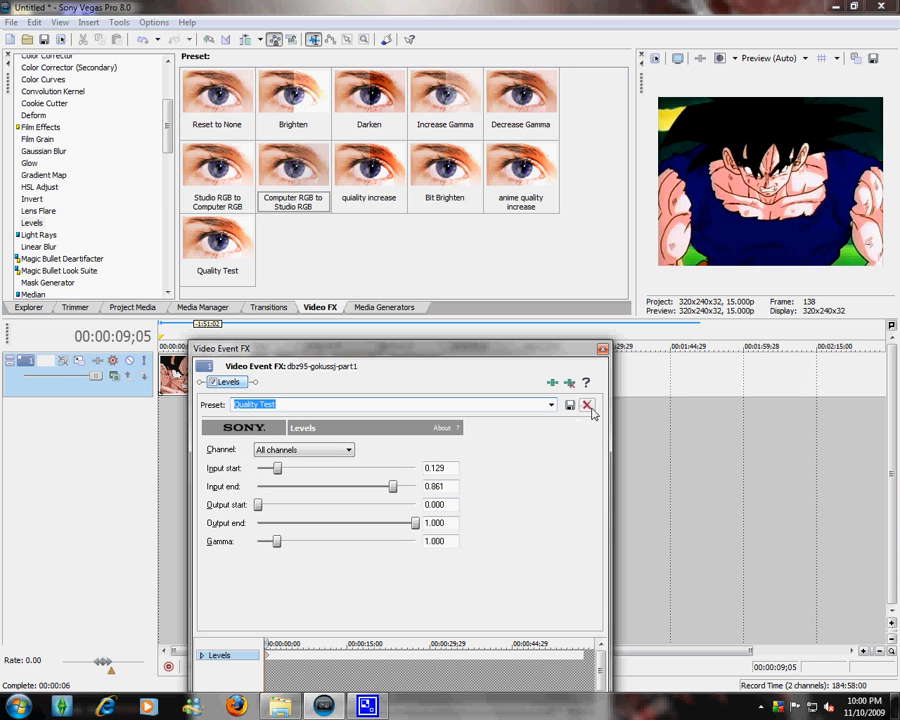
mouse_move(588, 410)
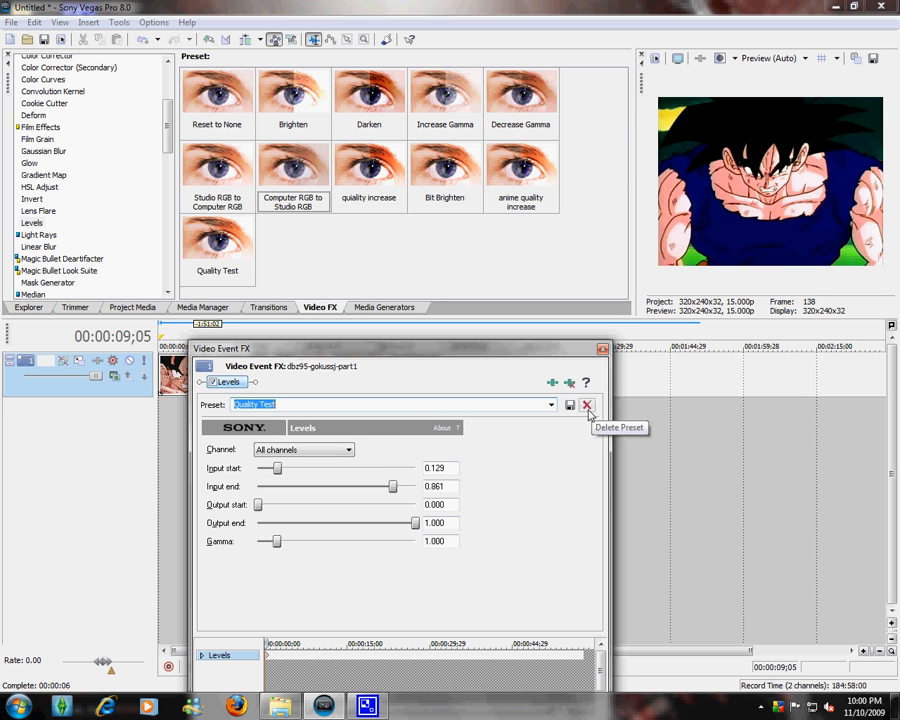
left_click(587, 405)
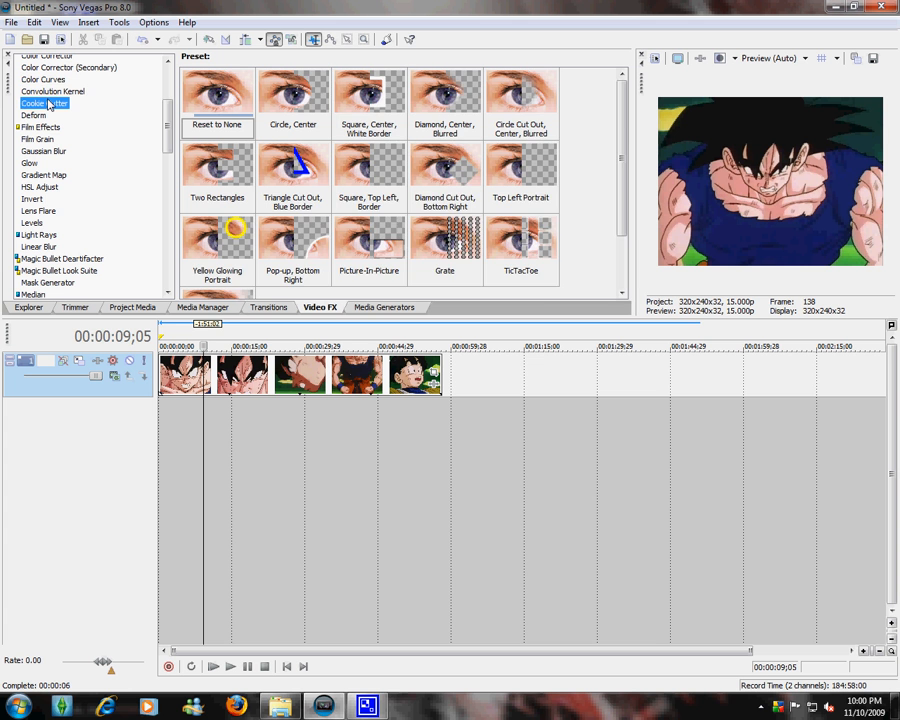
Step: Add Color Curves to the dbz95-gokussj-part1 clip and preview it around 20 and 27 seconds
left_click(43, 79)
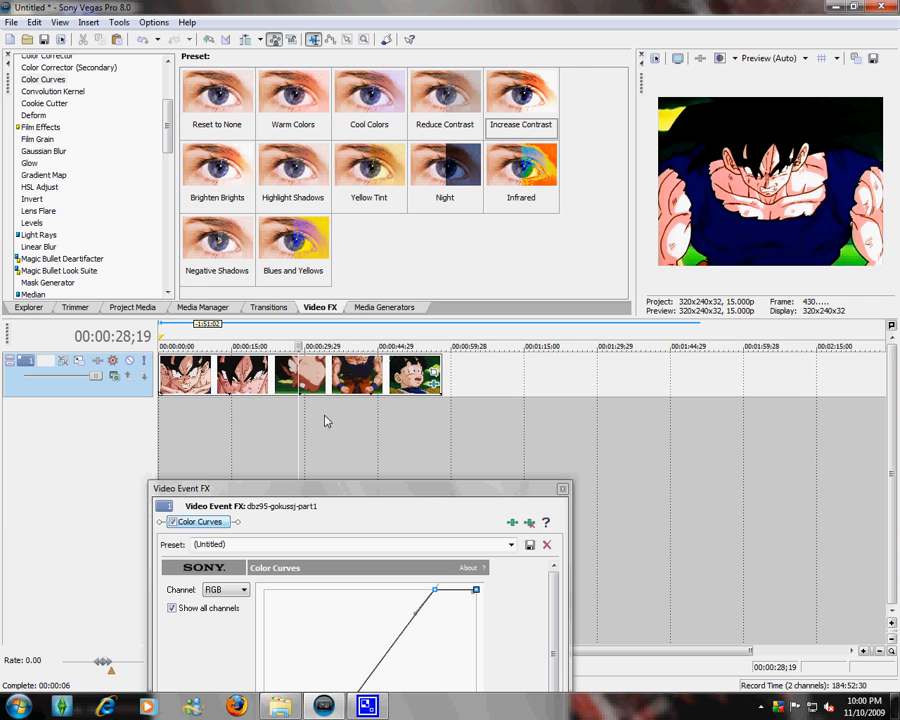
mouse_move(360, 422)
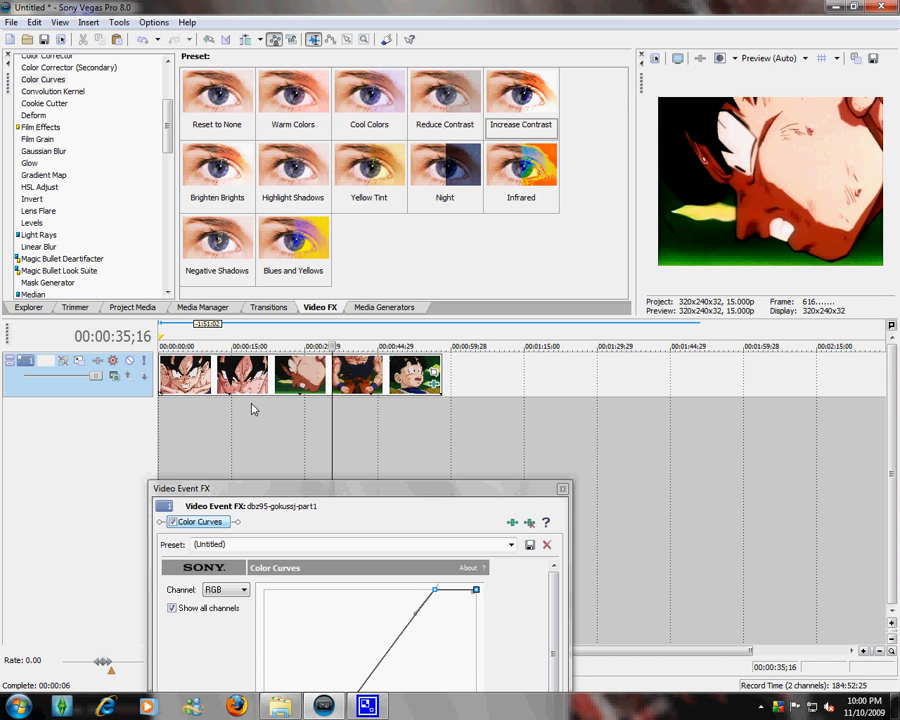
left_click(240, 347)
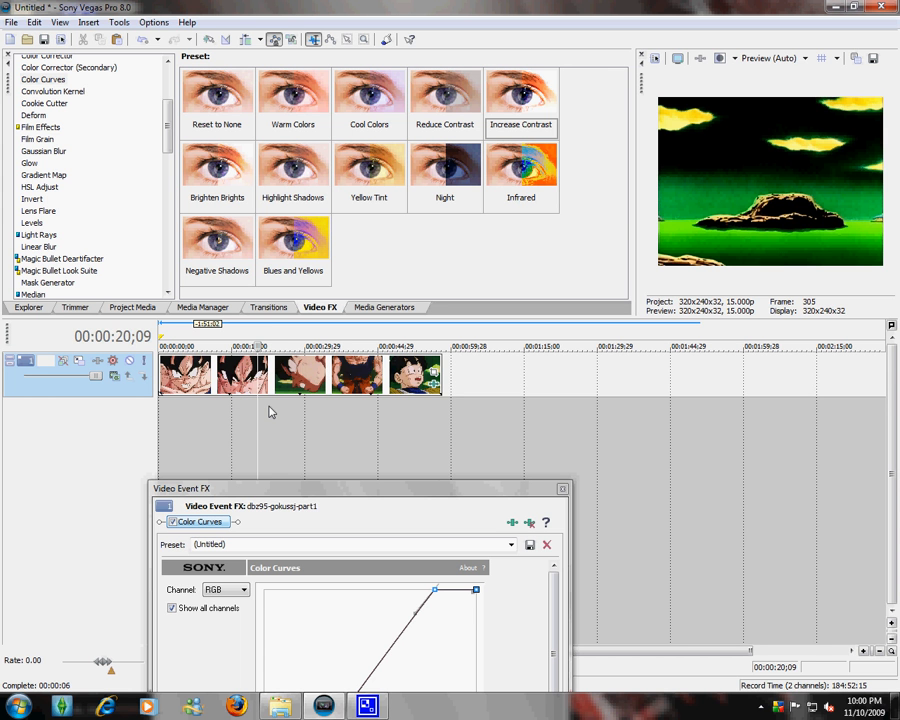
left_click(293, 346)
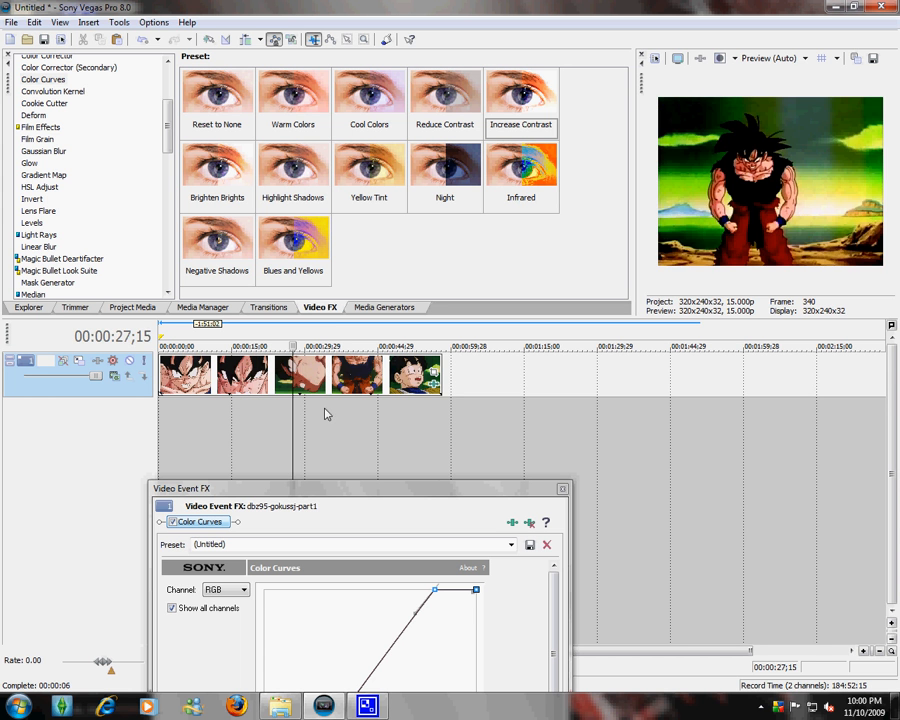
mouse_move(189, 413)
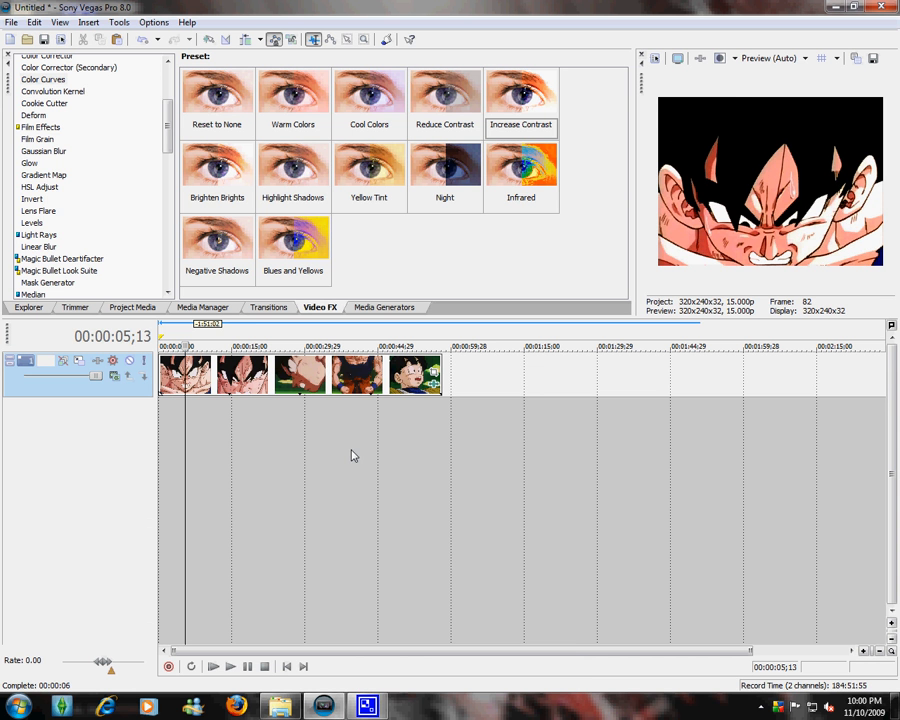
mouse_move(350, 280)
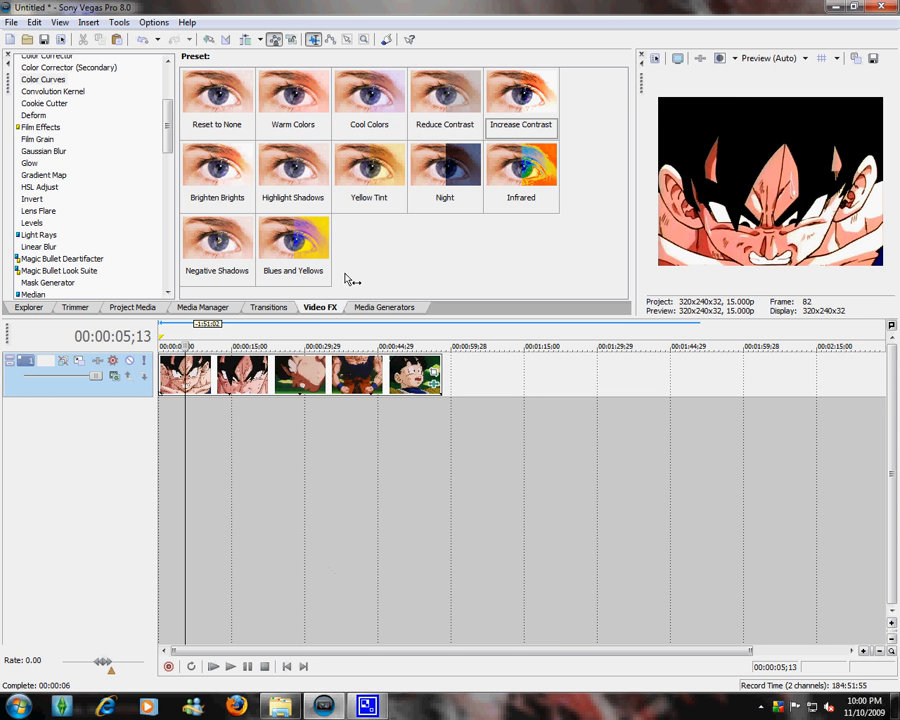
Step: Apply White Soft Glow after Color Curves with glow percent 0 and intensity 1.000
left_click(29, 163)
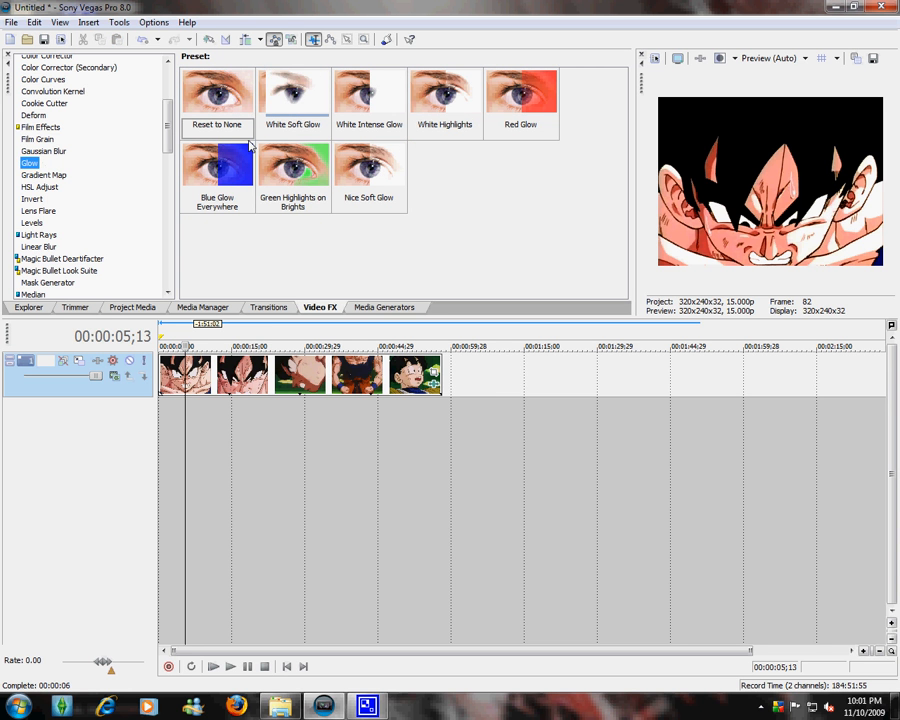
left_click(293, 100)
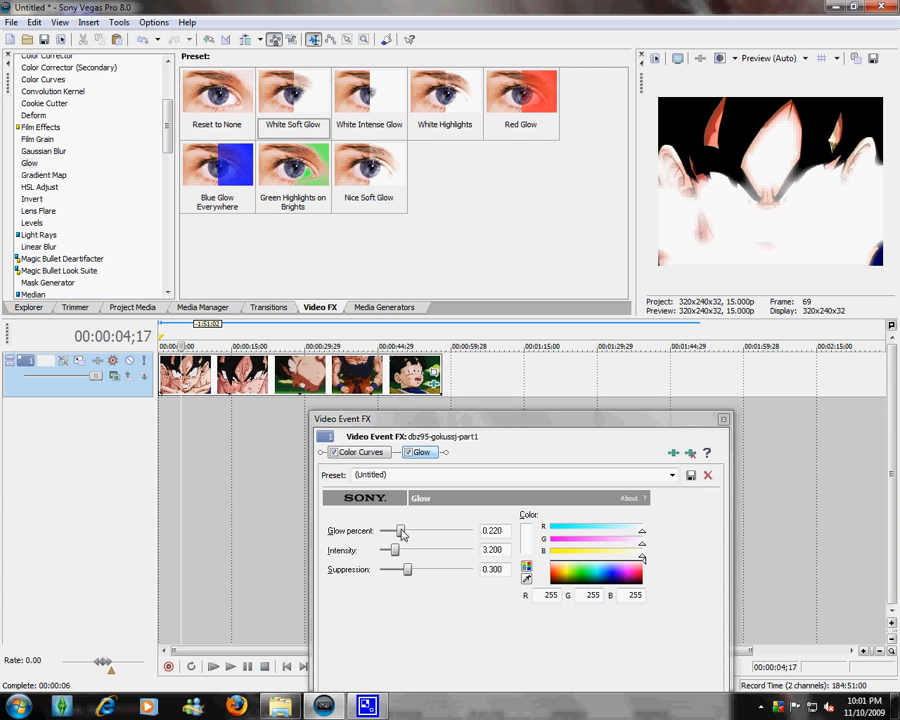
left_click_drag(400, 531, 379, 531)
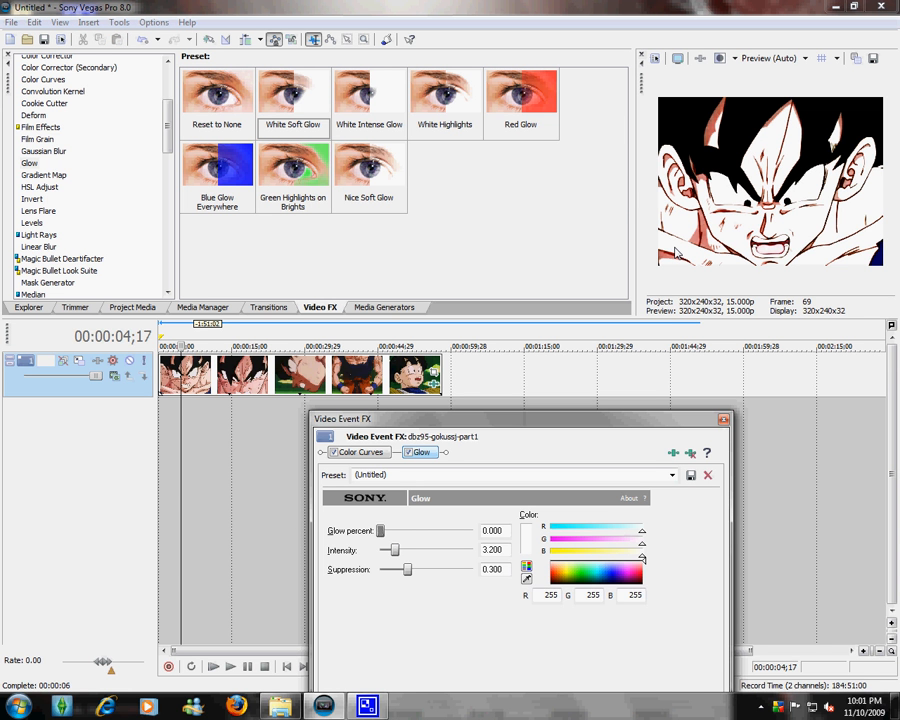
mouse_move(418, 530)
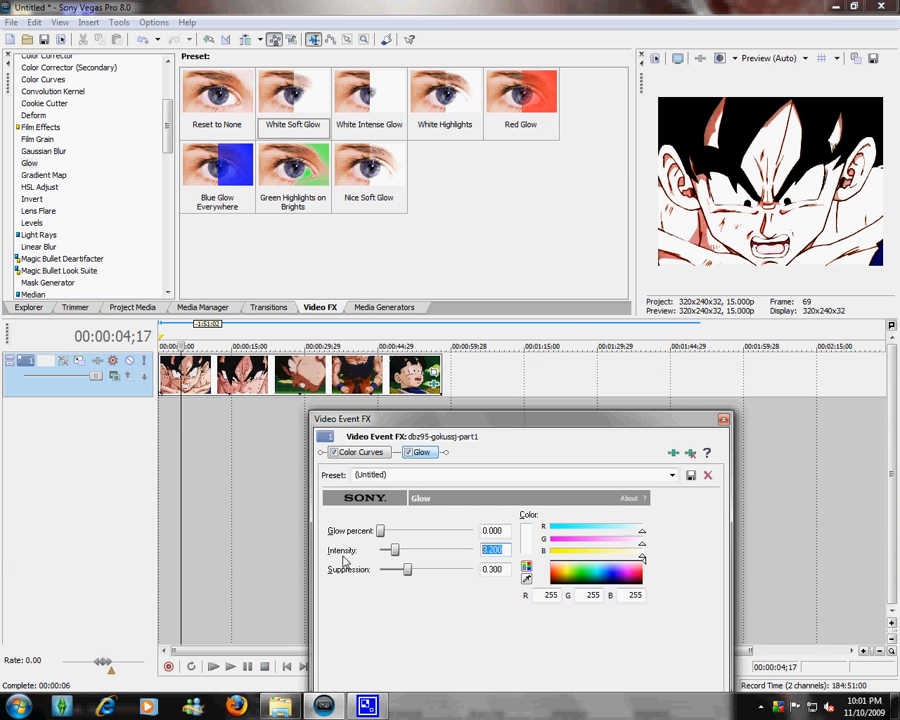
type("3.200")
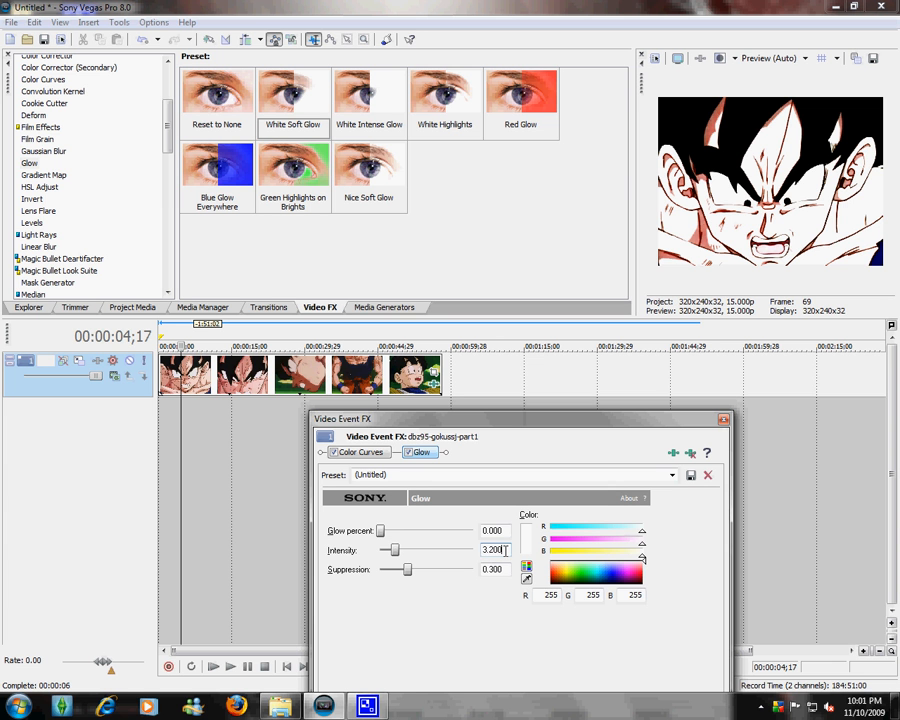
triple_click(492, 550)
type("1.000")
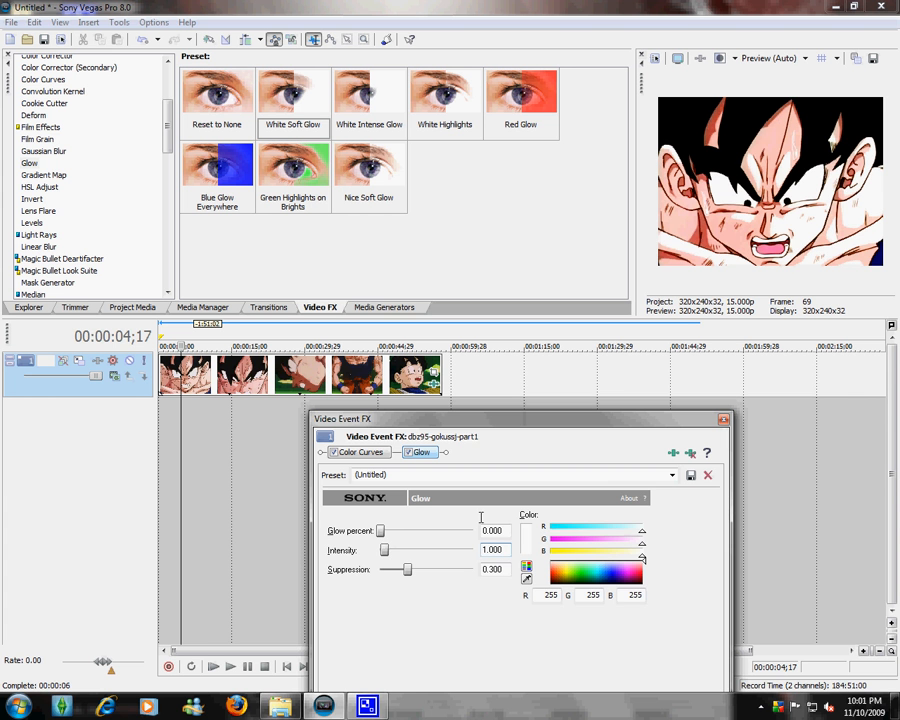
mouse_move(453, 510)
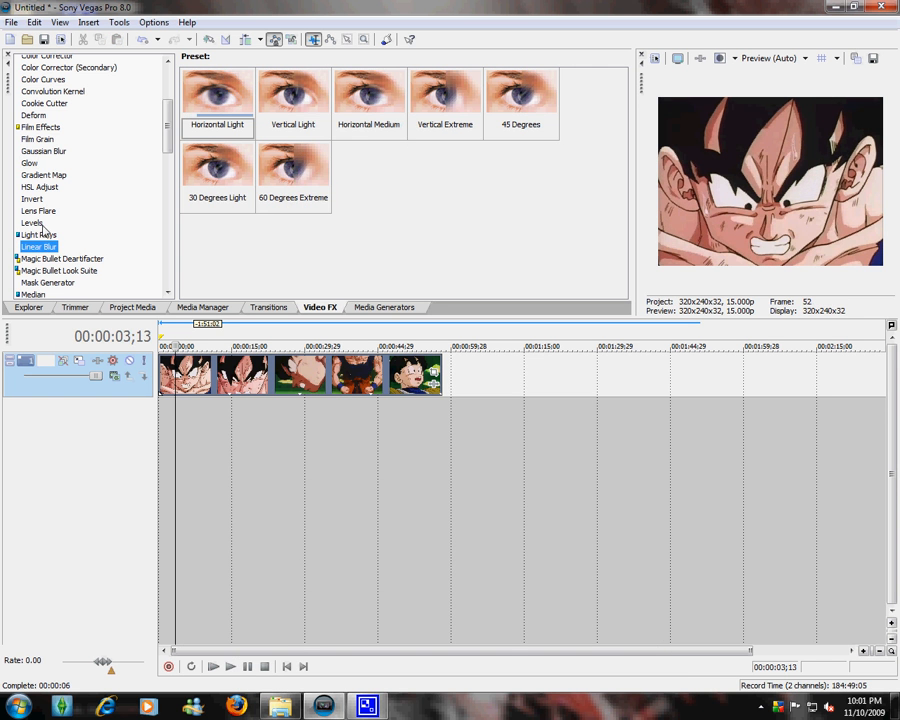
Step: Apply the anime quality increase Levels preset to the Goku clip twice
left_click(32, 222)
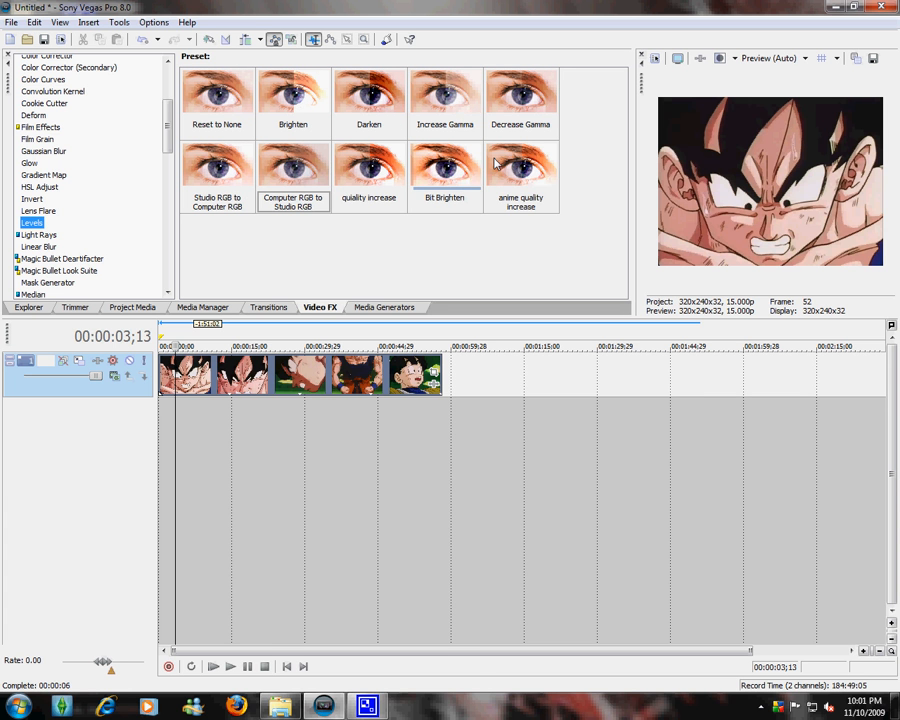
left_click(520, 170)
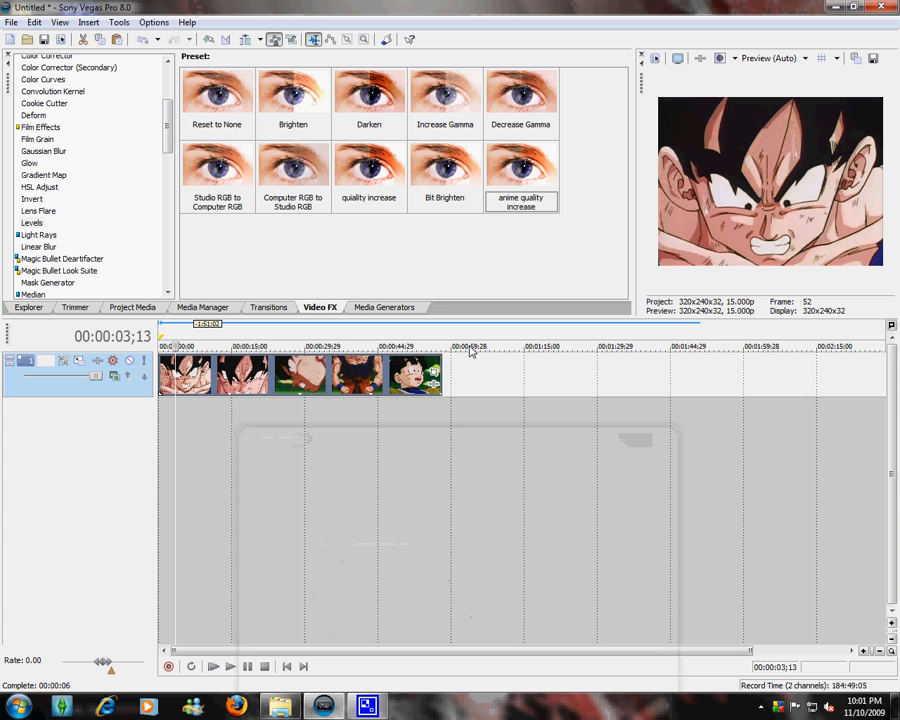
left_click(369, 95)
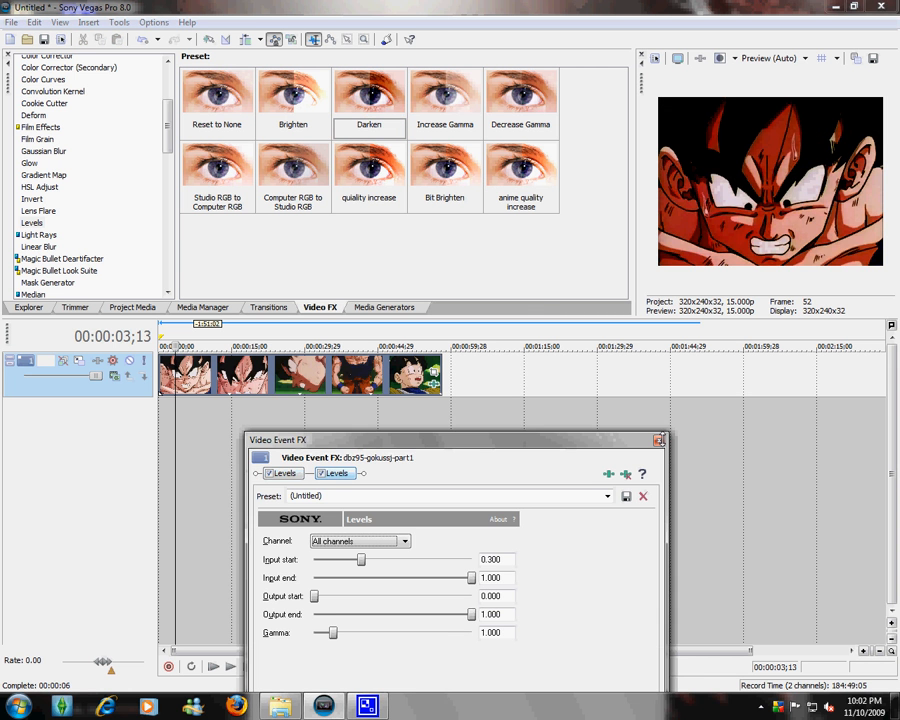
Step: Add a Glow after the two Levels effects and set its intensity to 3.000
left_click(30, 163)
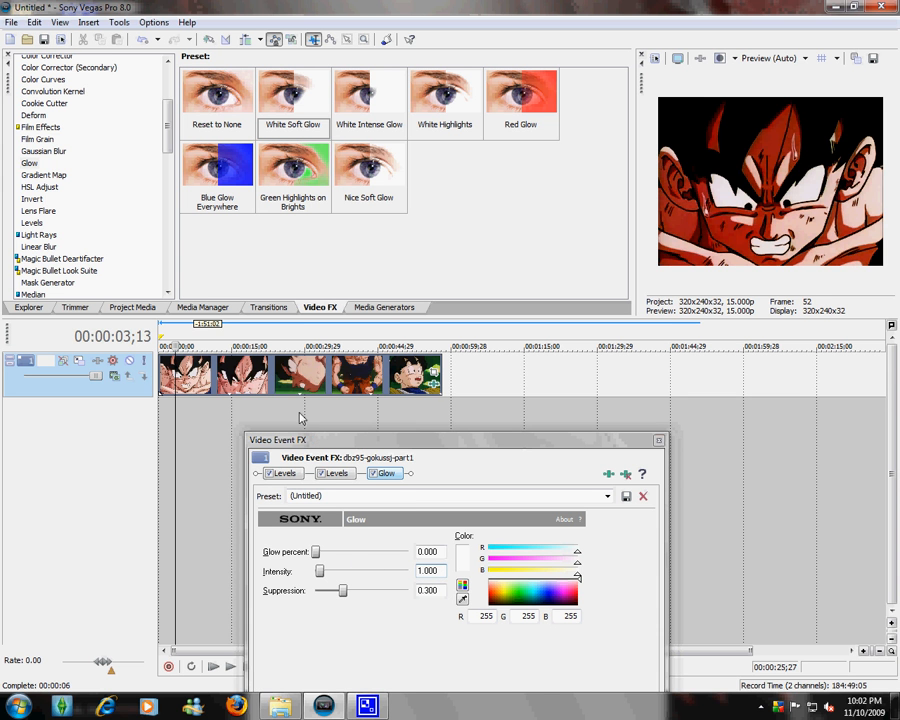
left_click(285, 347)
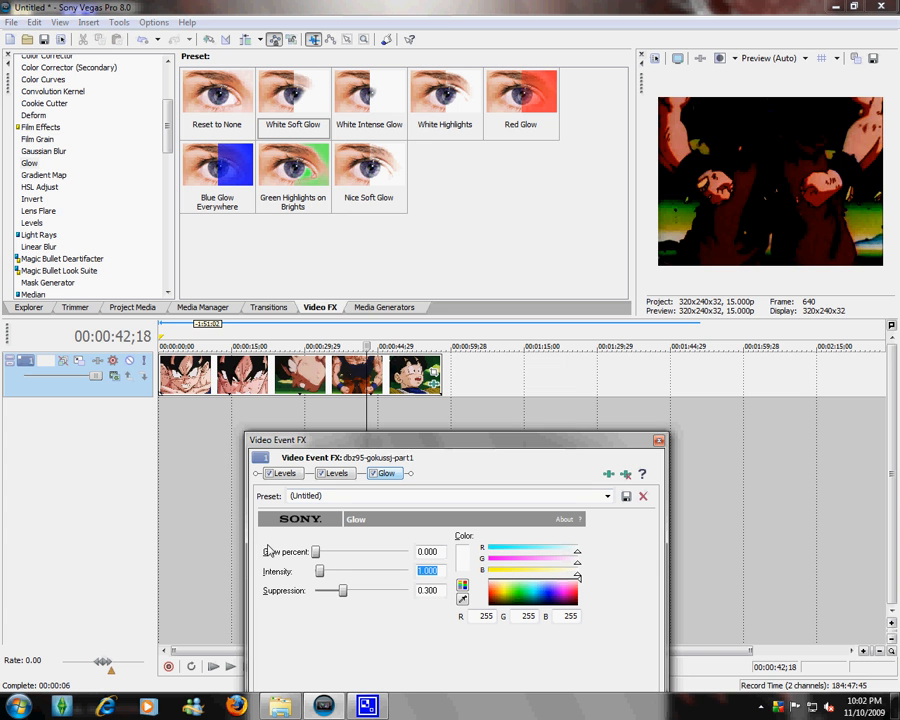
type("3.000")
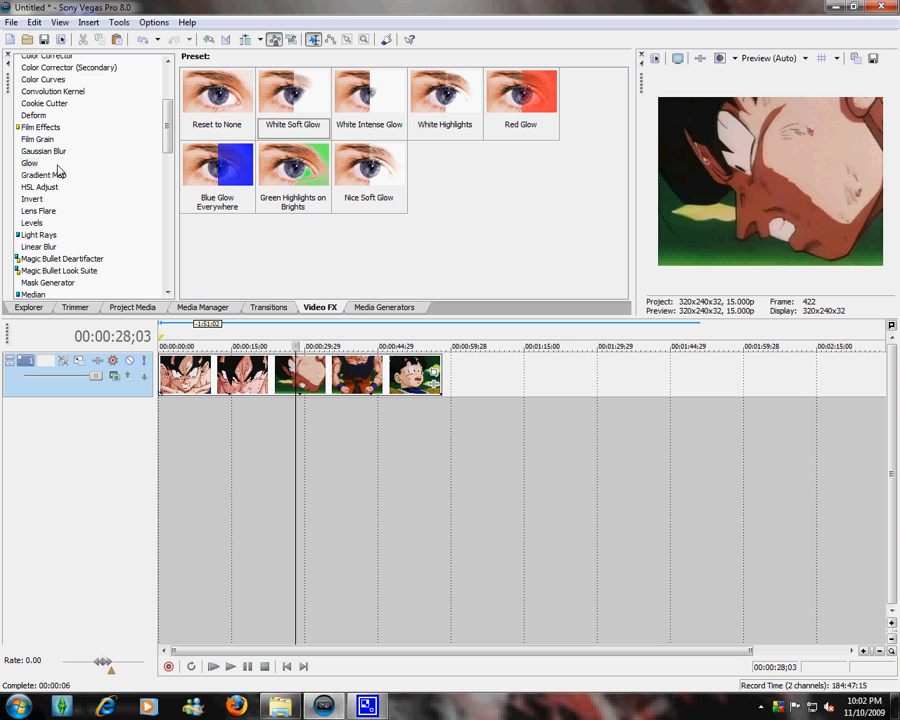
Step: Add a Glow after HSL Adjust and Levels, with glow percent 0 and intensity about 2.57
left_click(40, 187)
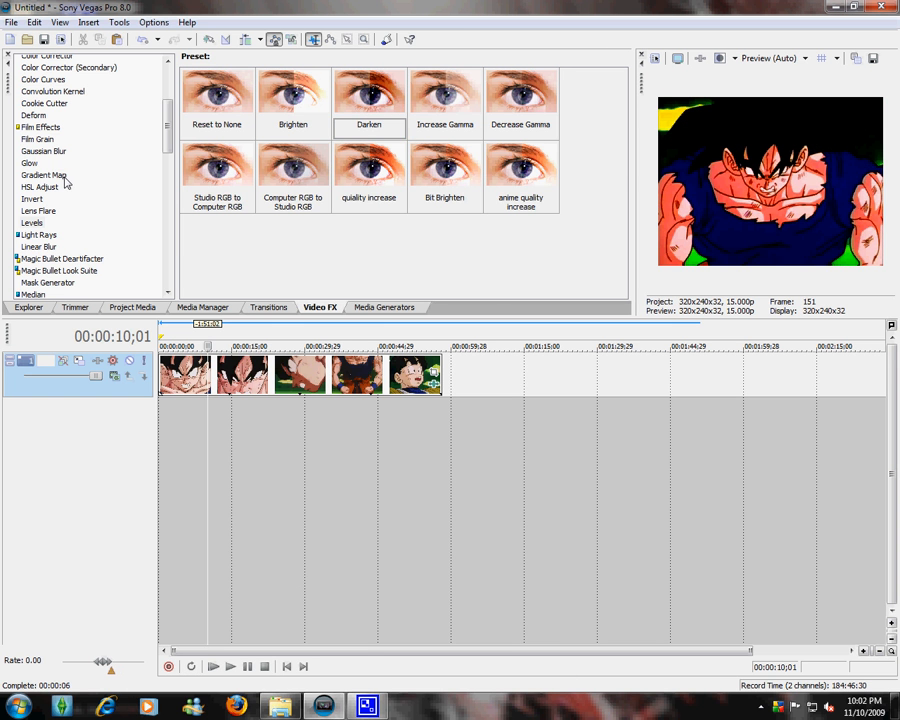
left_click(29, 162)
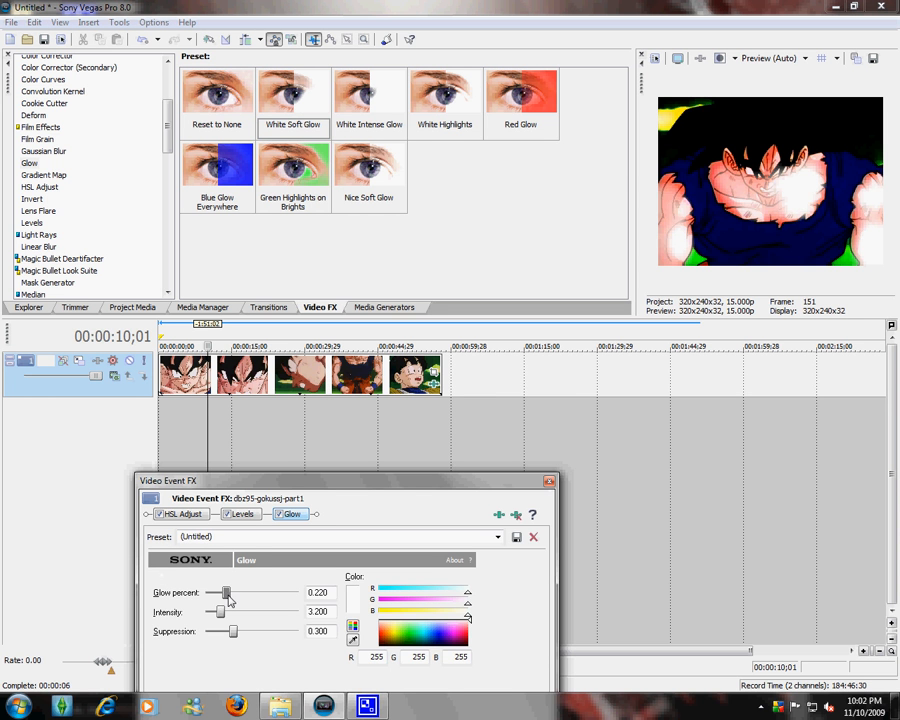
left_click_drag(227, 592, 205, 592)
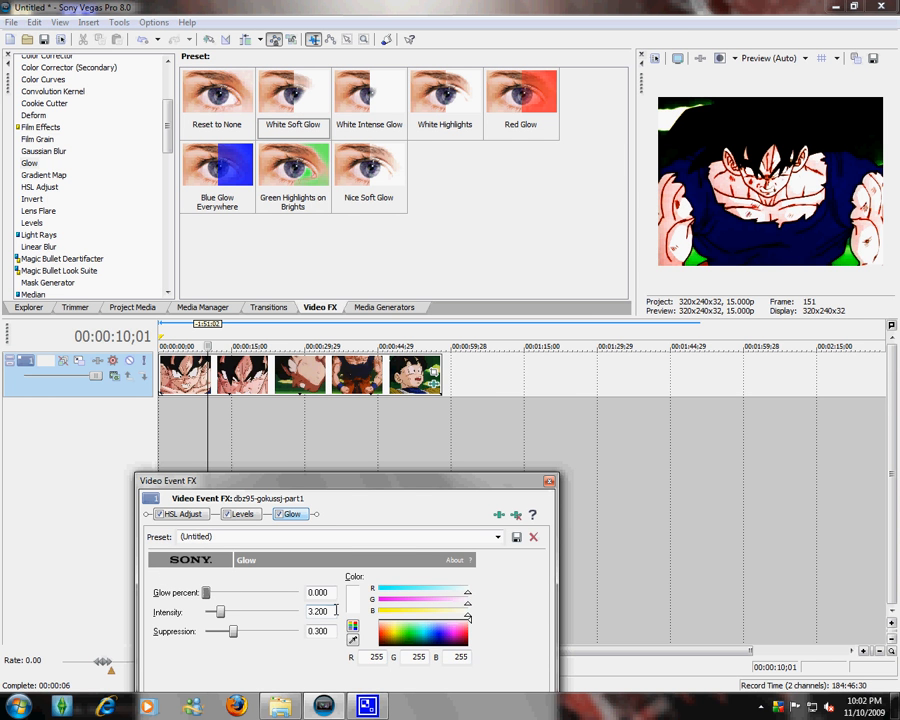
left_click_drag(219, 611, 211, 611)
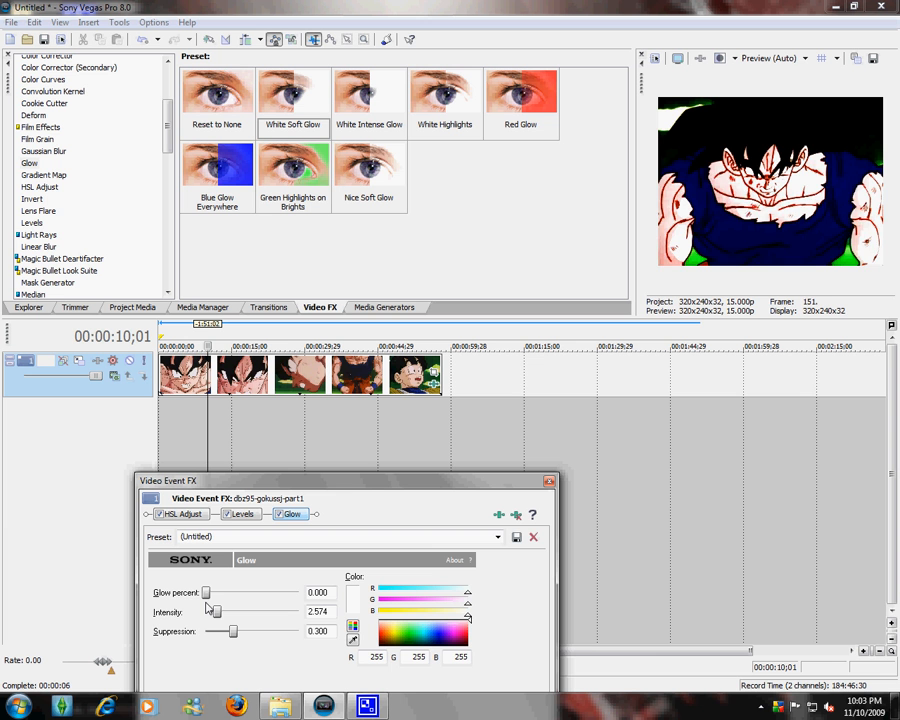
left_click_drag(225, 611, 213, 611)
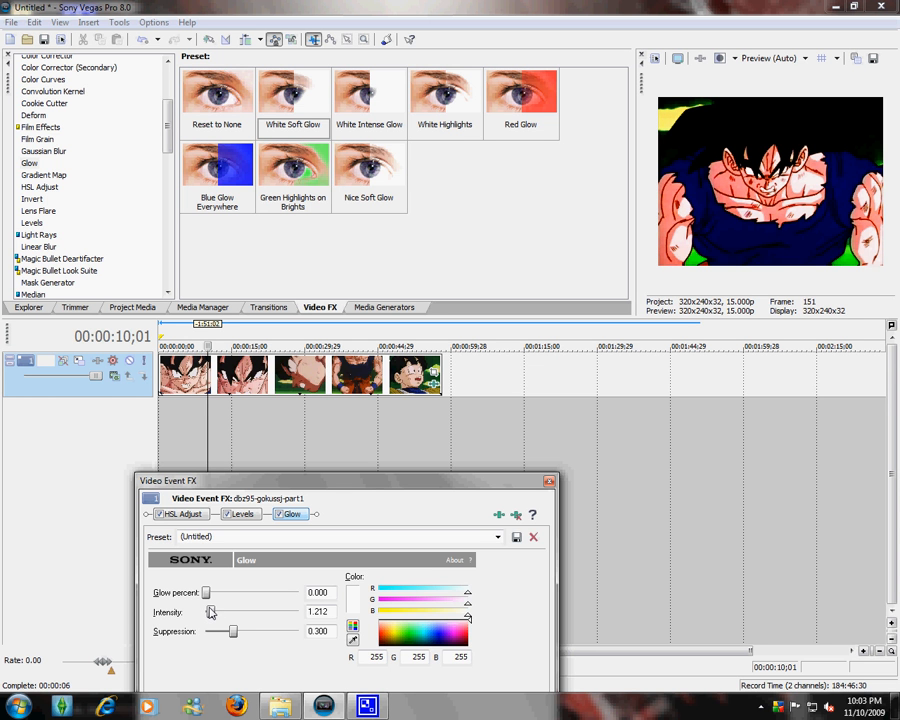
left_click_drag(211, 612, 218, 612)
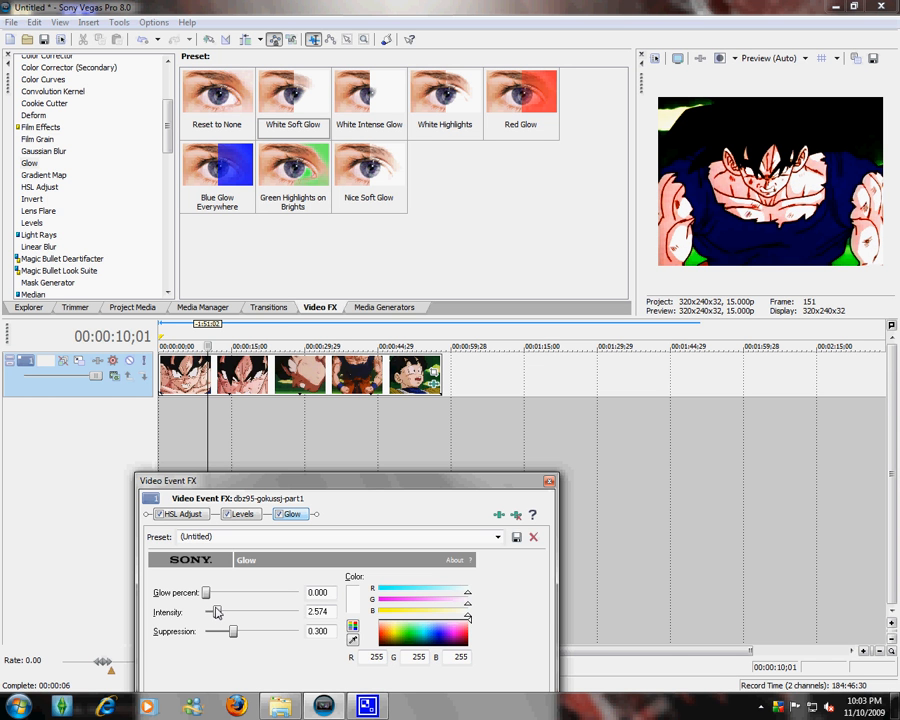
triple_click(318, 612)
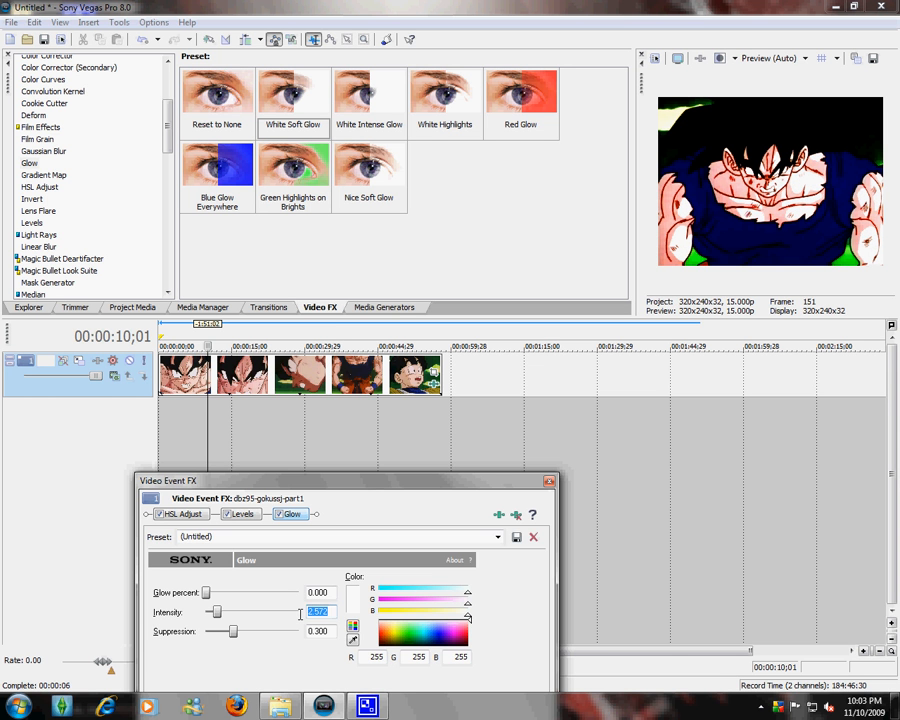